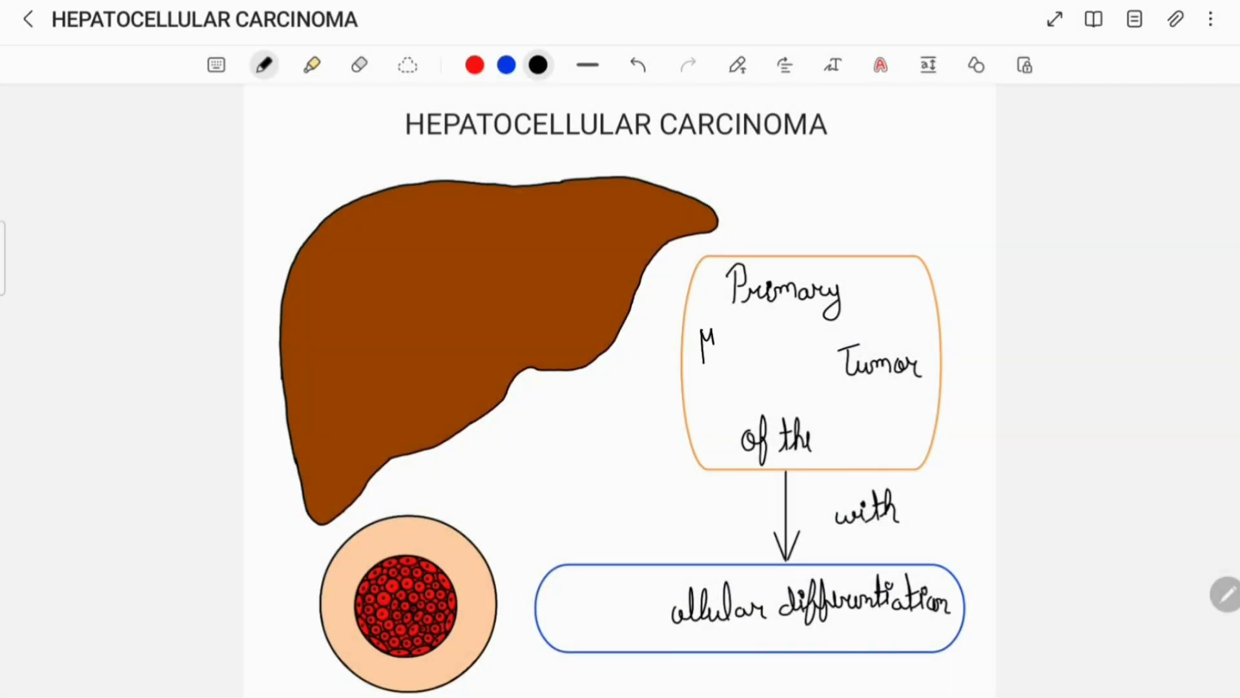
Step: Handwrite Malignant and Liver in the orange definition box and Hepato in the blue box
type("Malic")
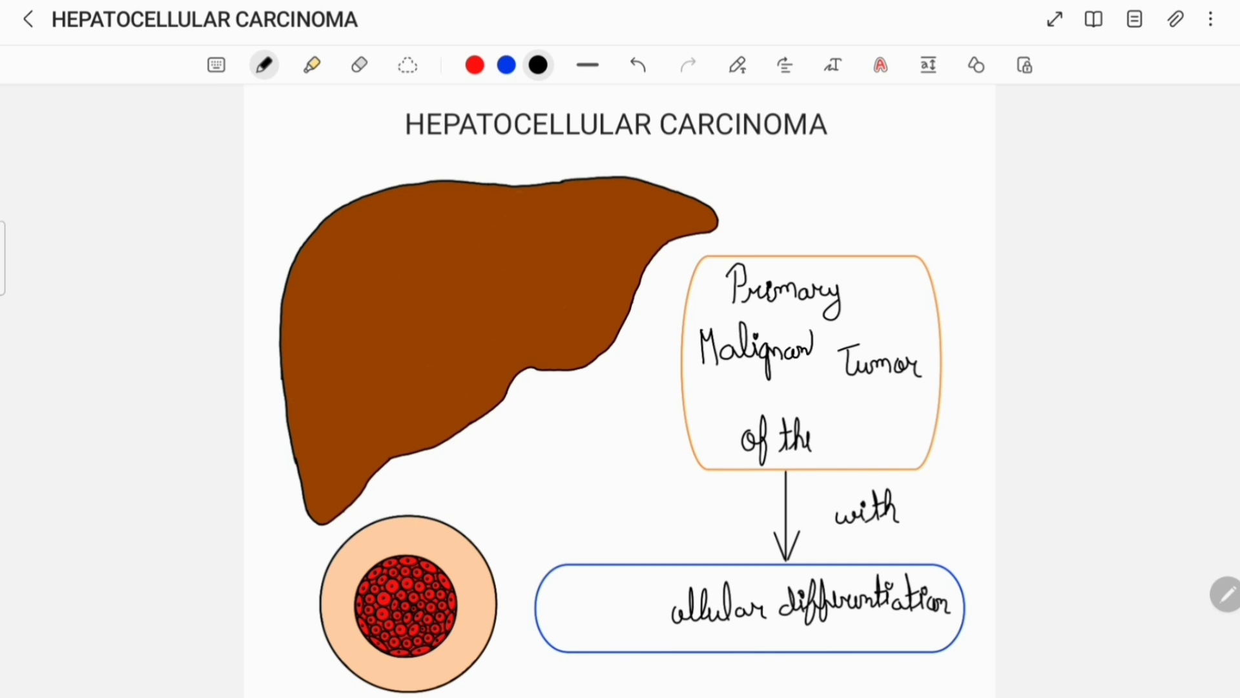
type("Liver")
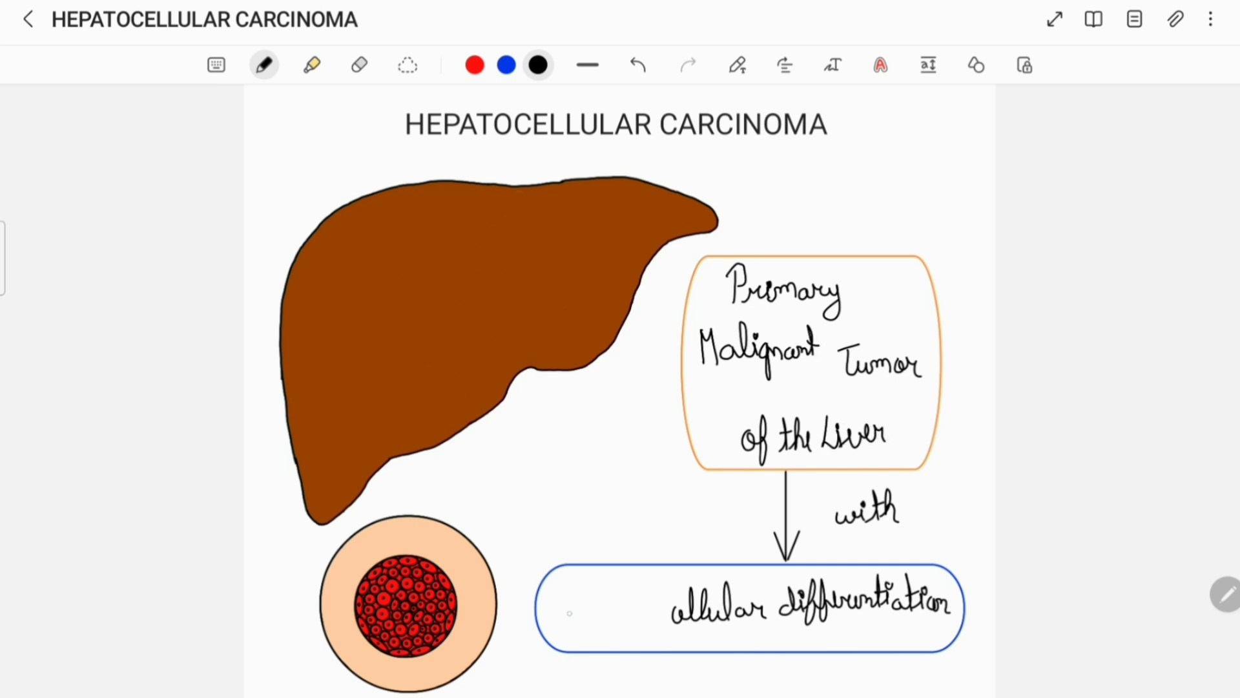
type("Hep")
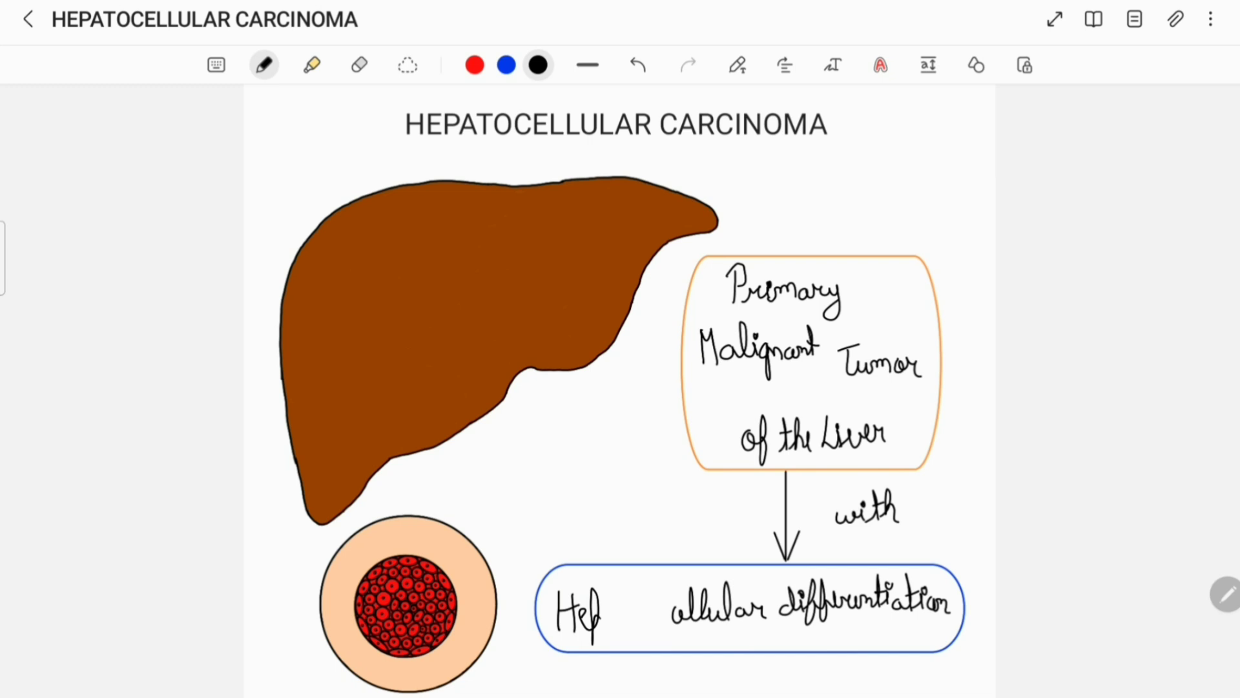
type("ato")
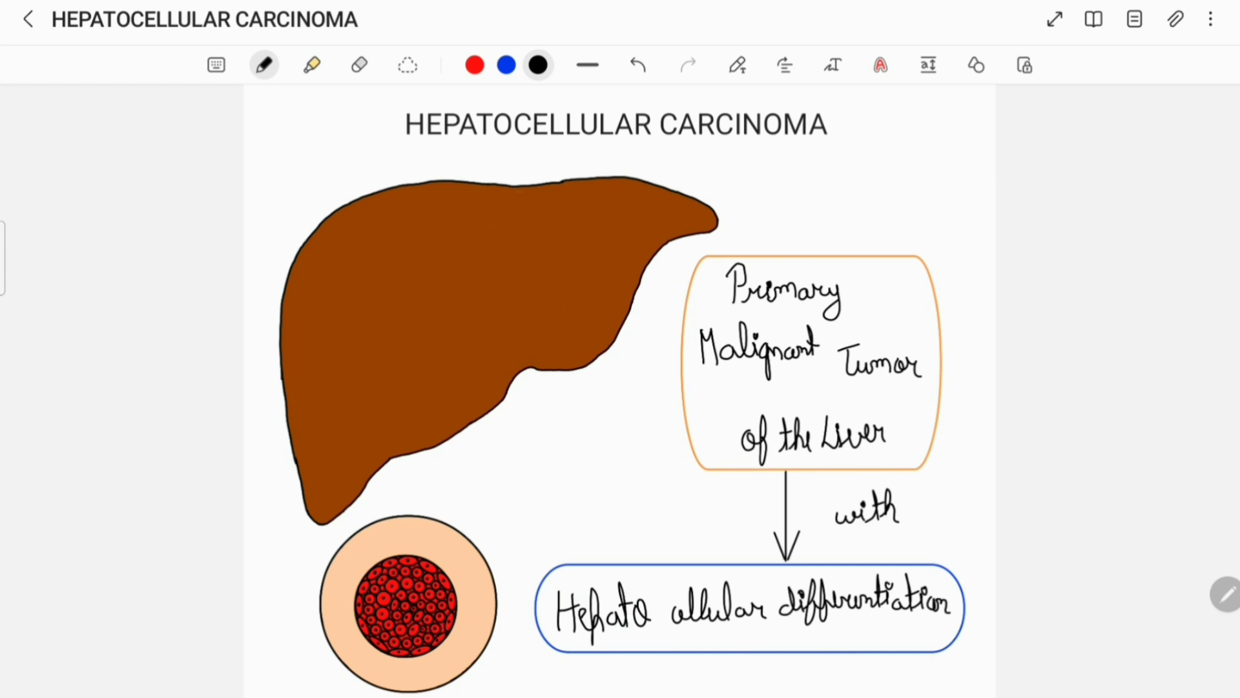
Step: Handwrite B and C on the Hepatitis labels, then Alcohol and Smoking in the next boxes
scroll("down", 3)
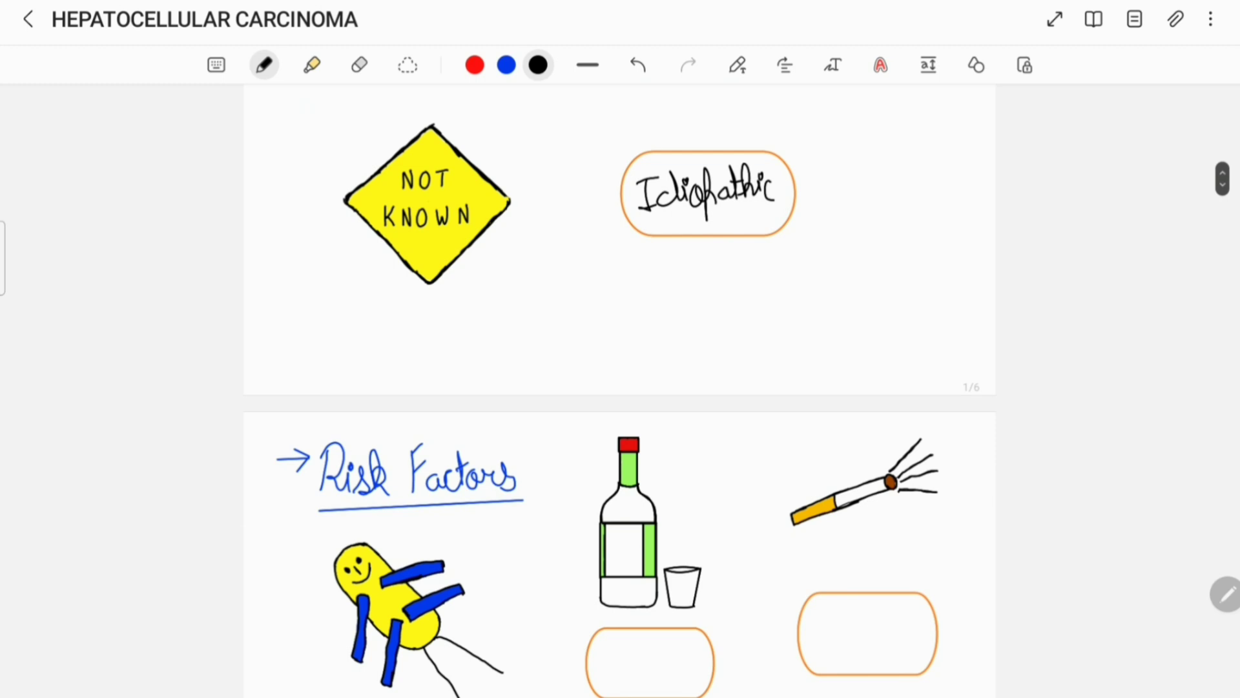
scroll("down", 3)
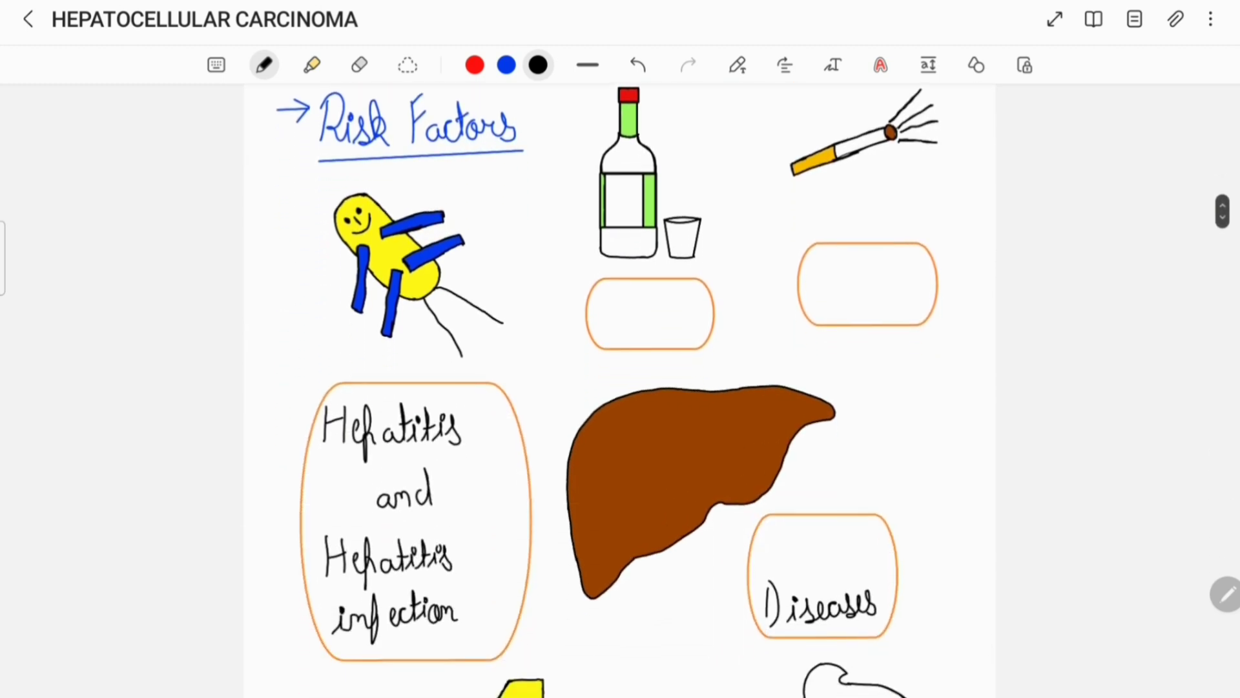
left_click(473, 419)
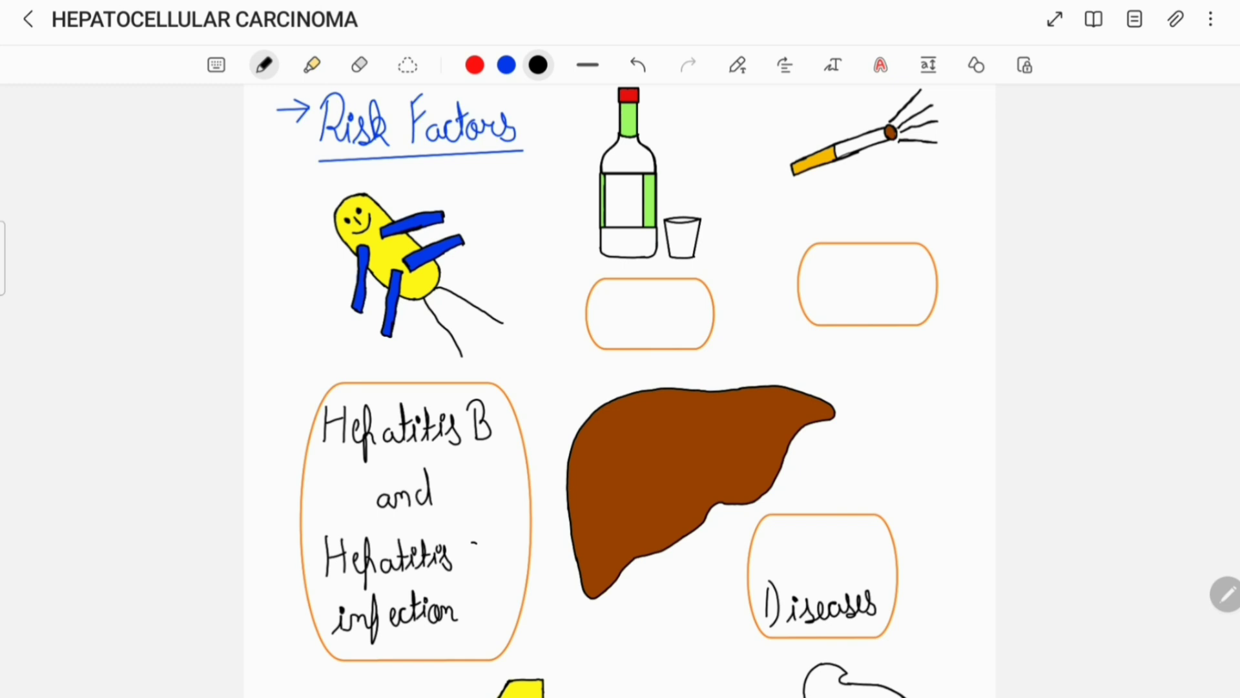
type("C")
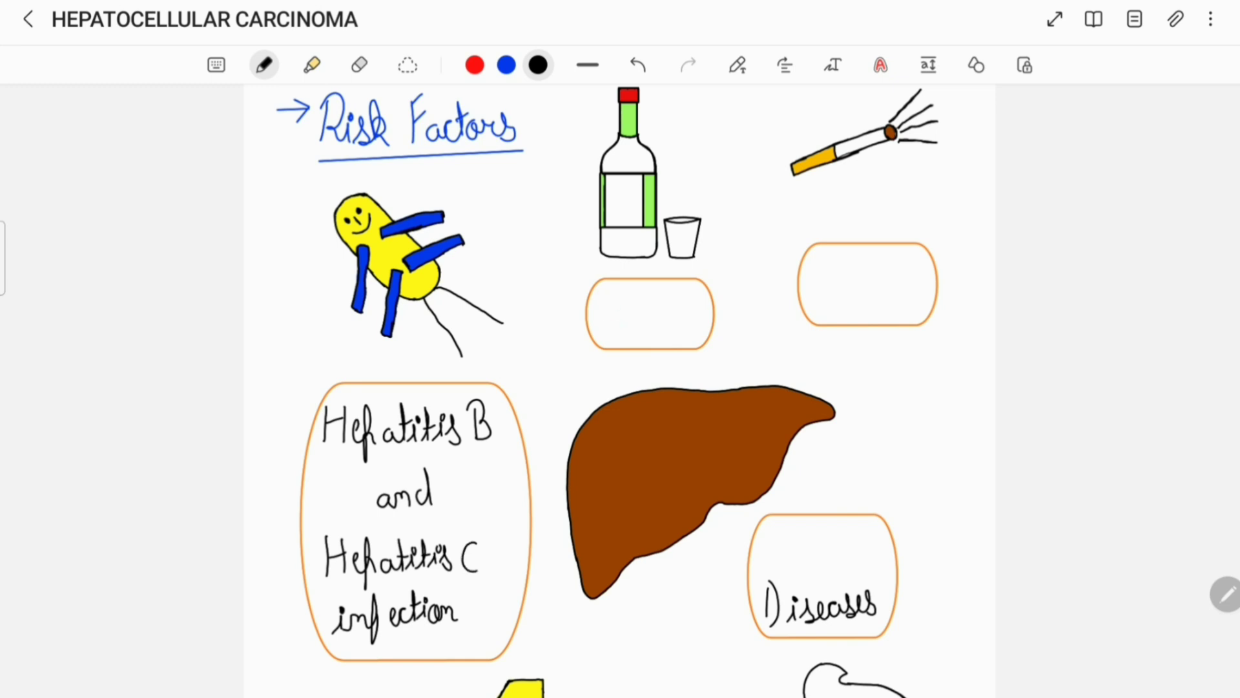
type("Alcohol")
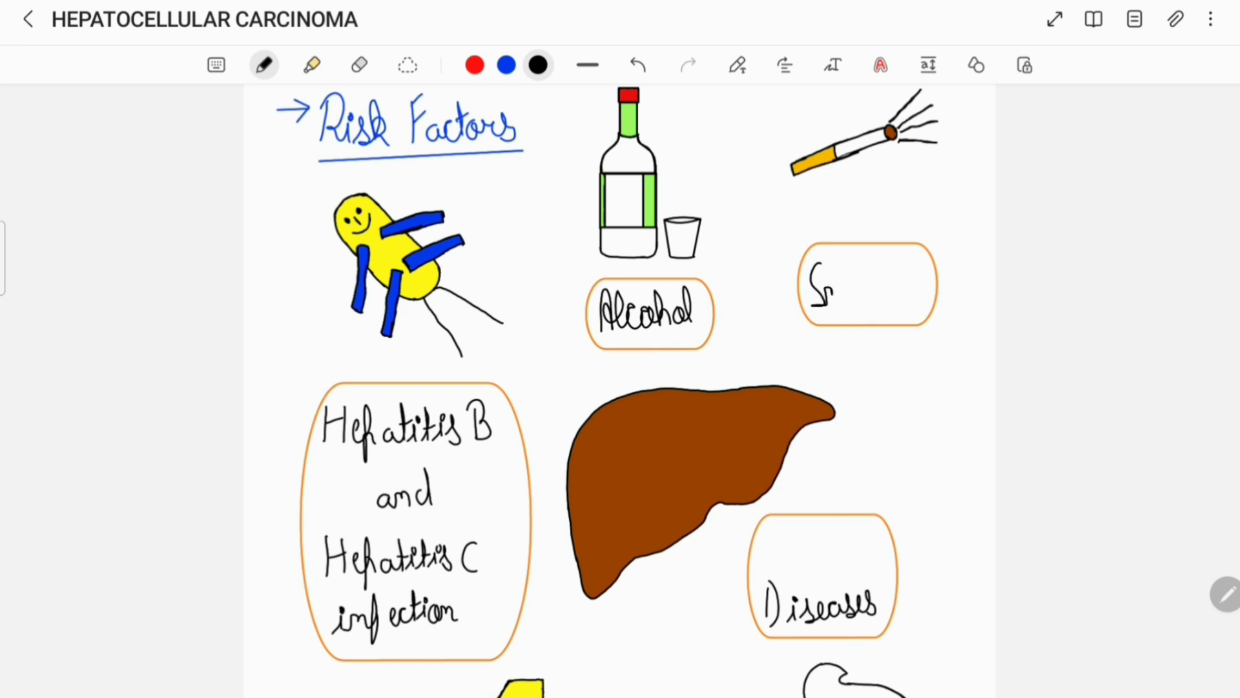
type("mok")
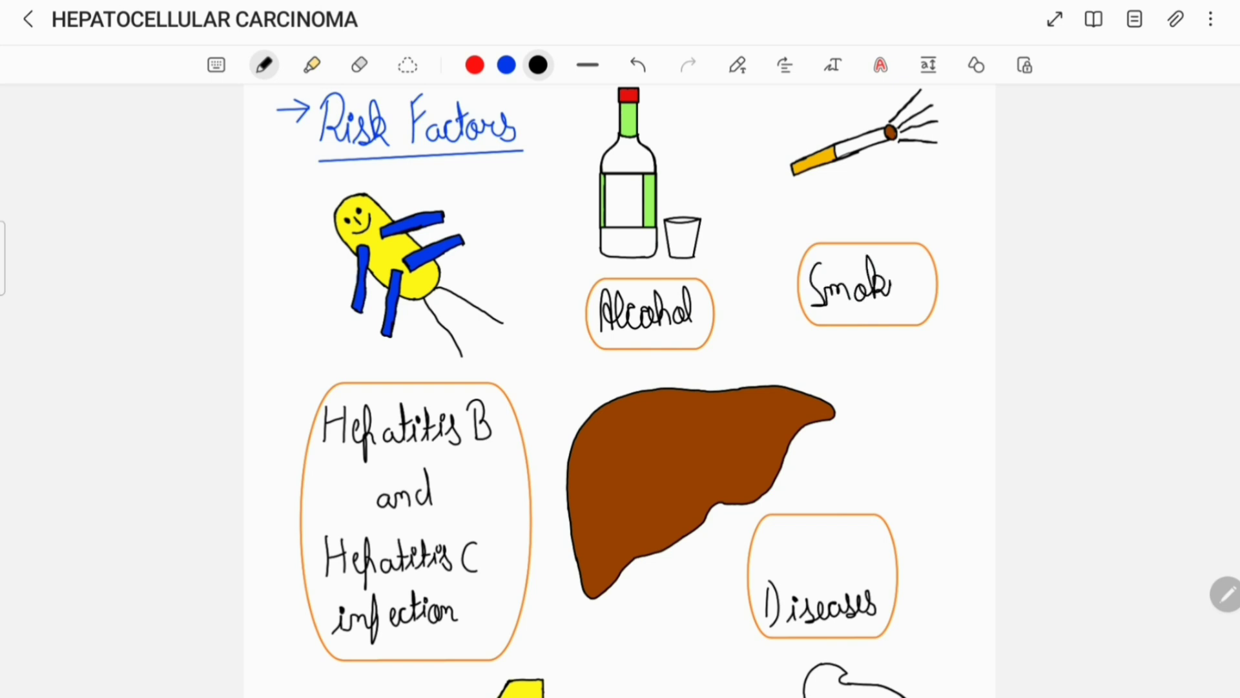
type("ing")
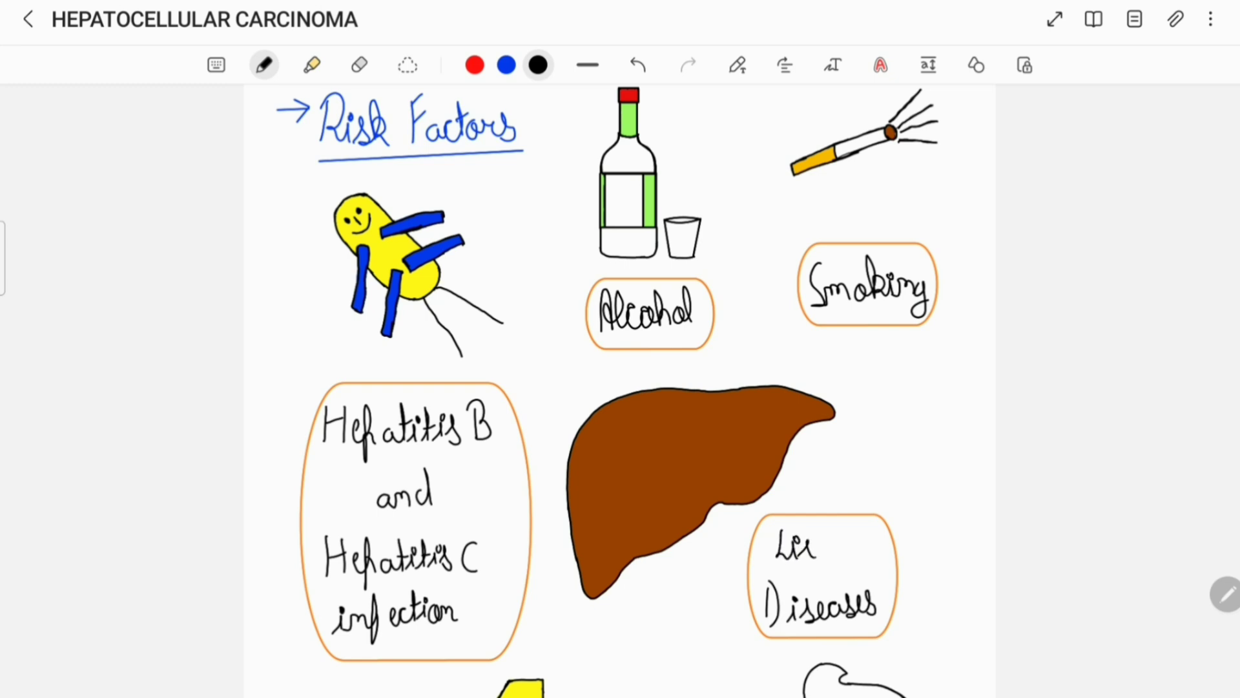
Step: Handwrite Liver and Diabetes further down and begin Obesity
scroll("down", 3)
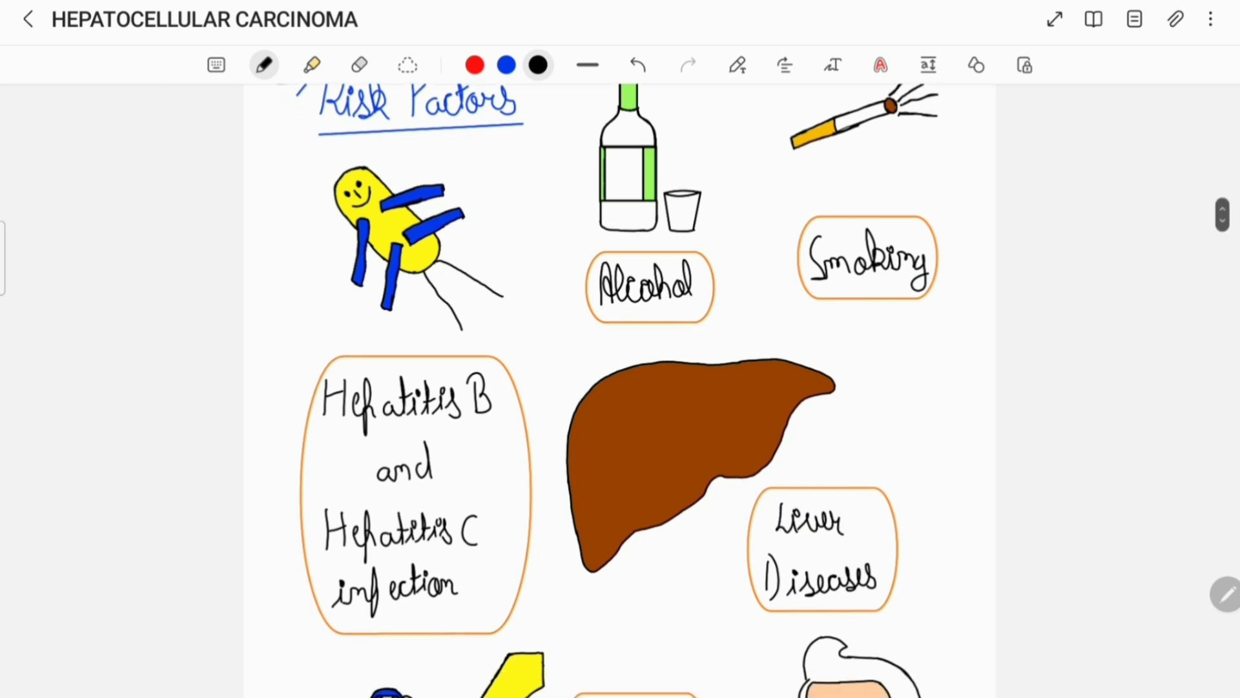
scroll("down", 3)
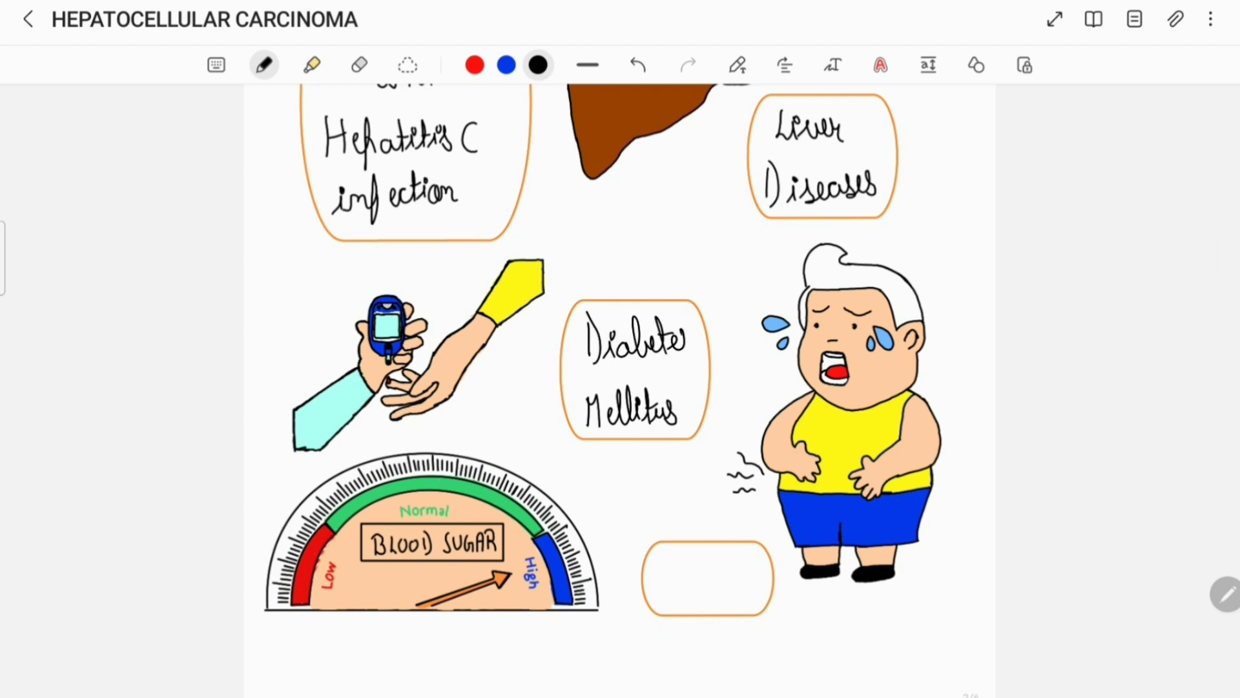
type("Obesit")
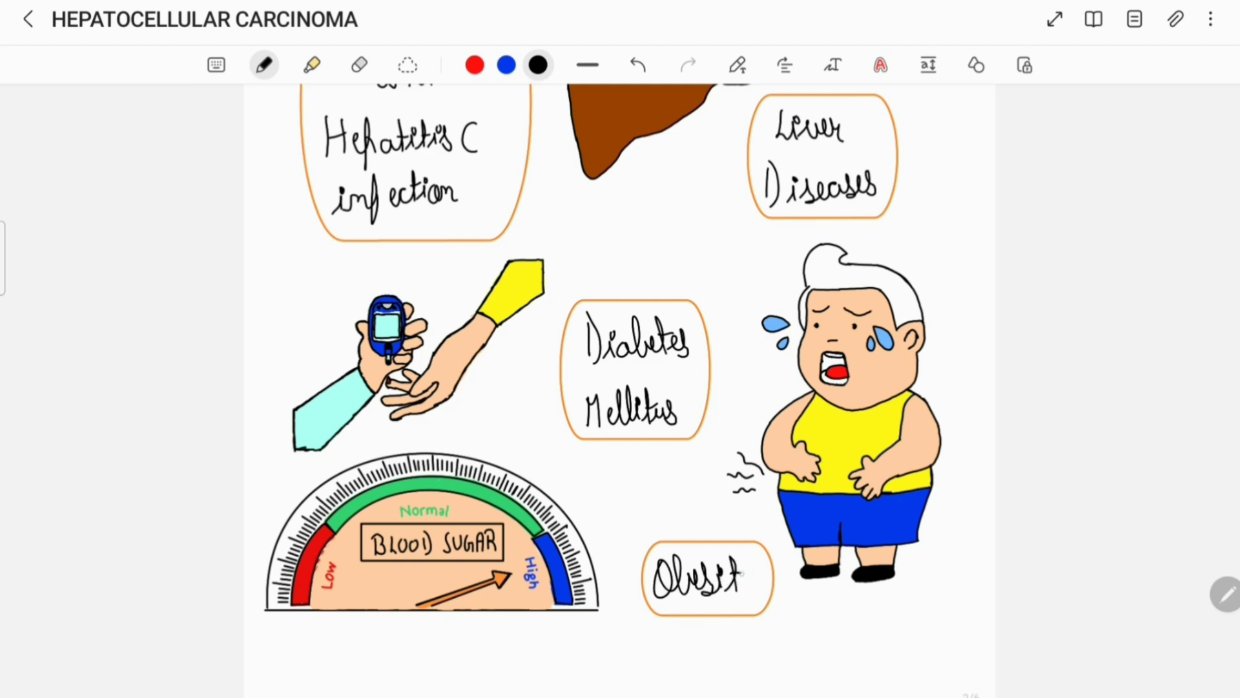
Step: Handwrite Lymphatic, Blood and Direct under Spread, then Pain, Mass and Hypo in Clinical Features
scroll("down", 3)
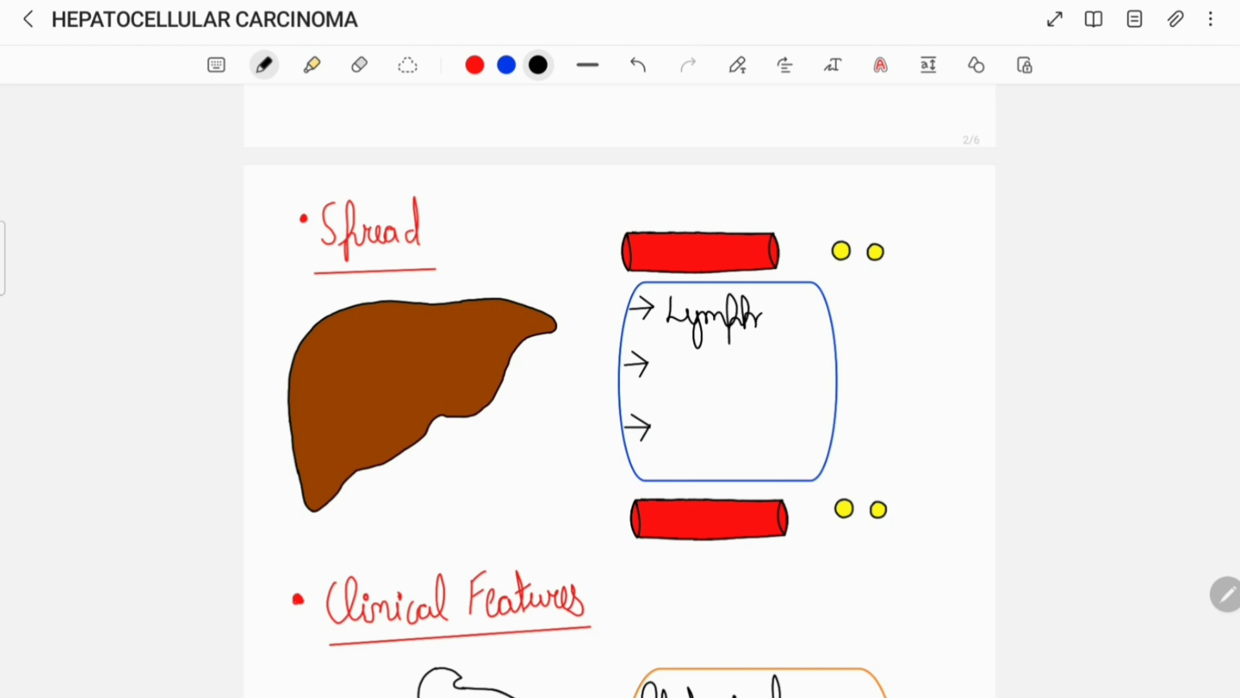
type("atic")
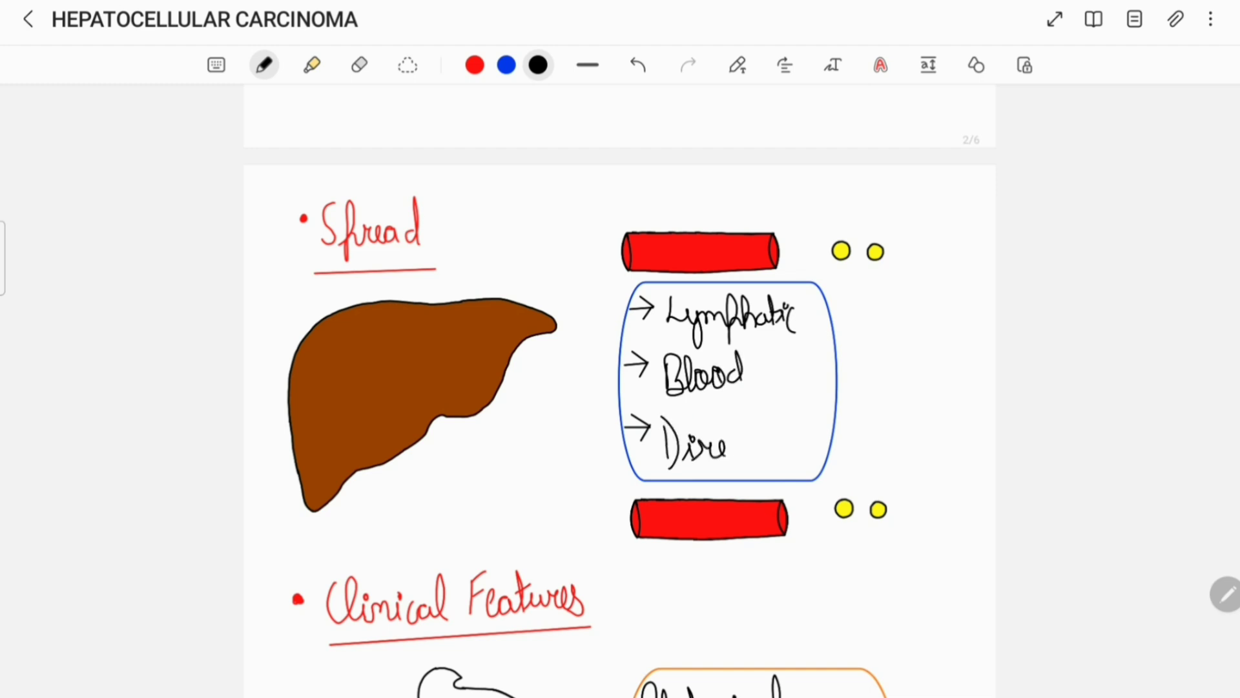
scroll("down", 3)
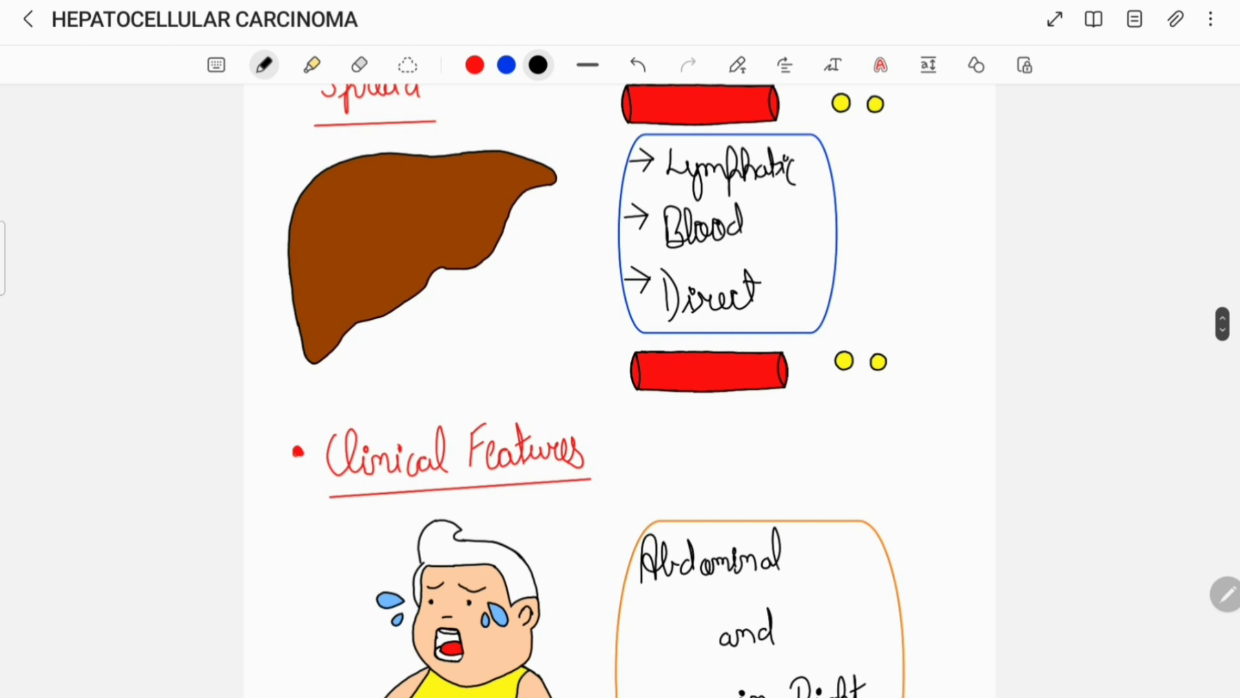
scroll("down", 3)
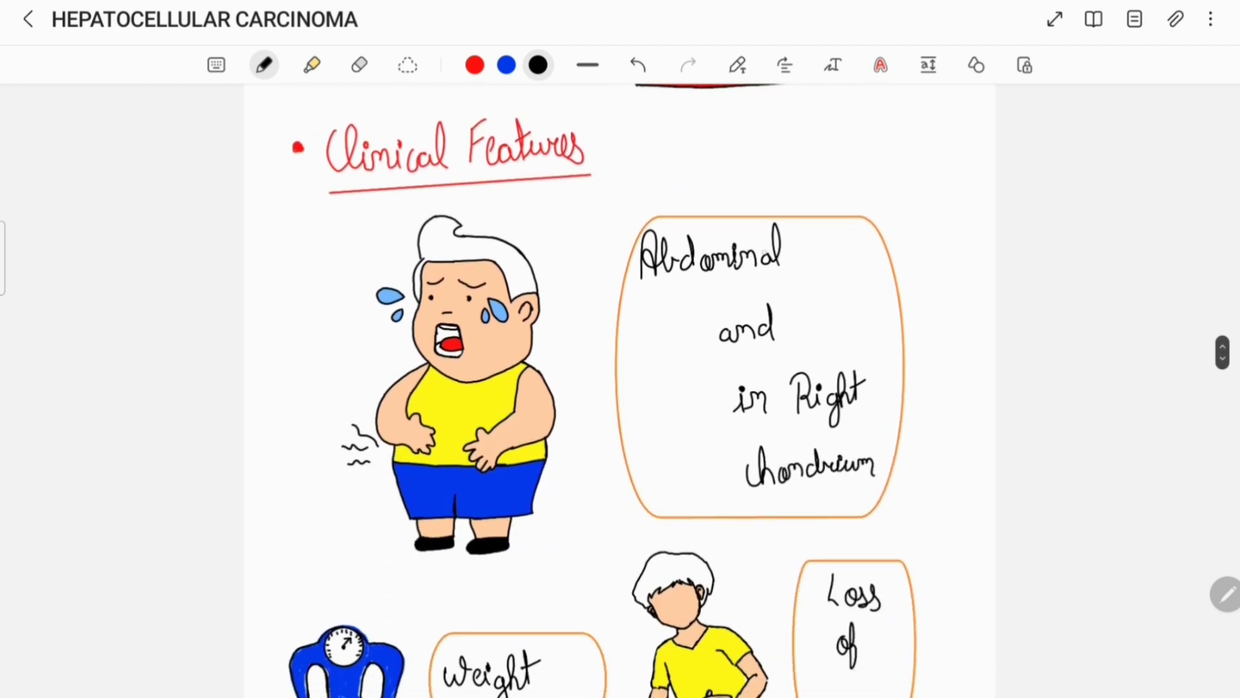
type("Pain")
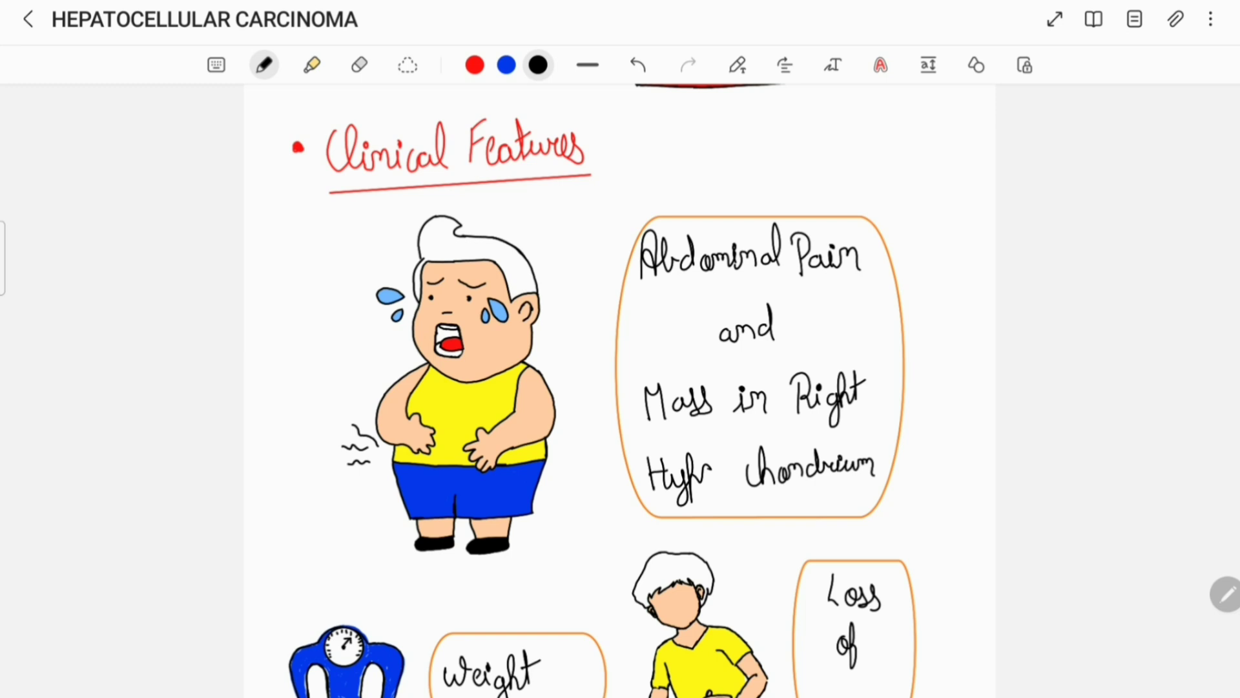
Step: Handwrite Loss of Appetite, then Fever and Jaundice in the symptom boxes
scroll("down", 3)
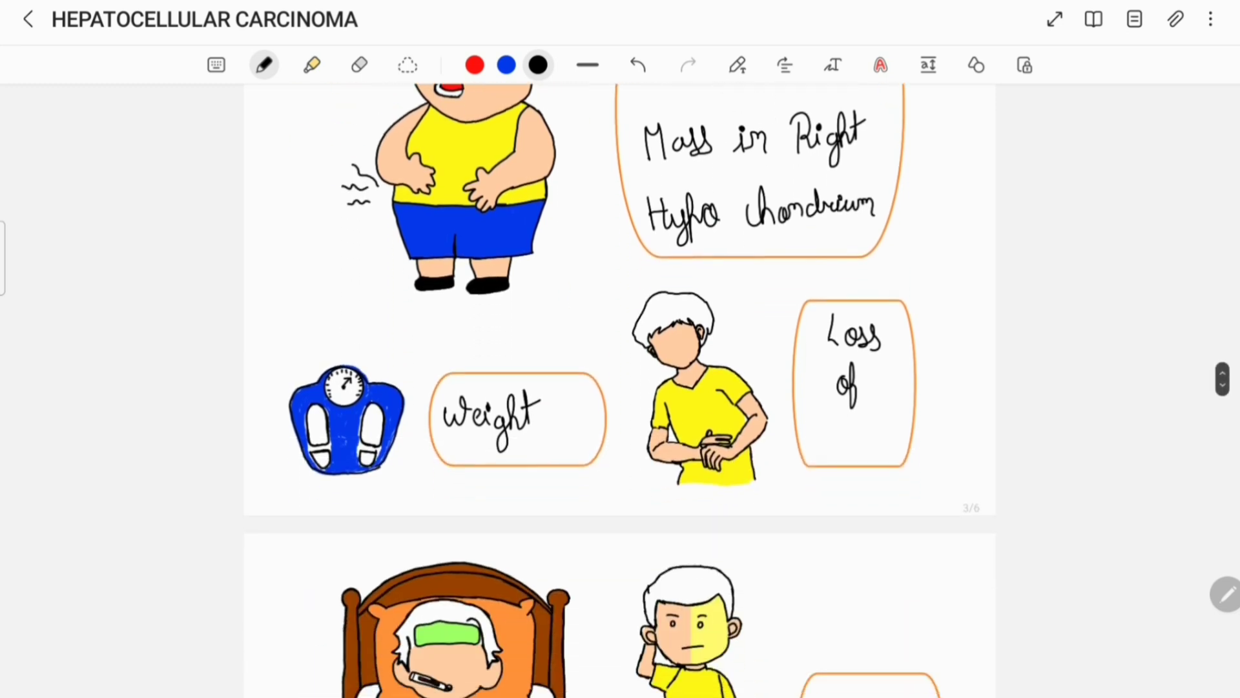
scroll("up", 3)
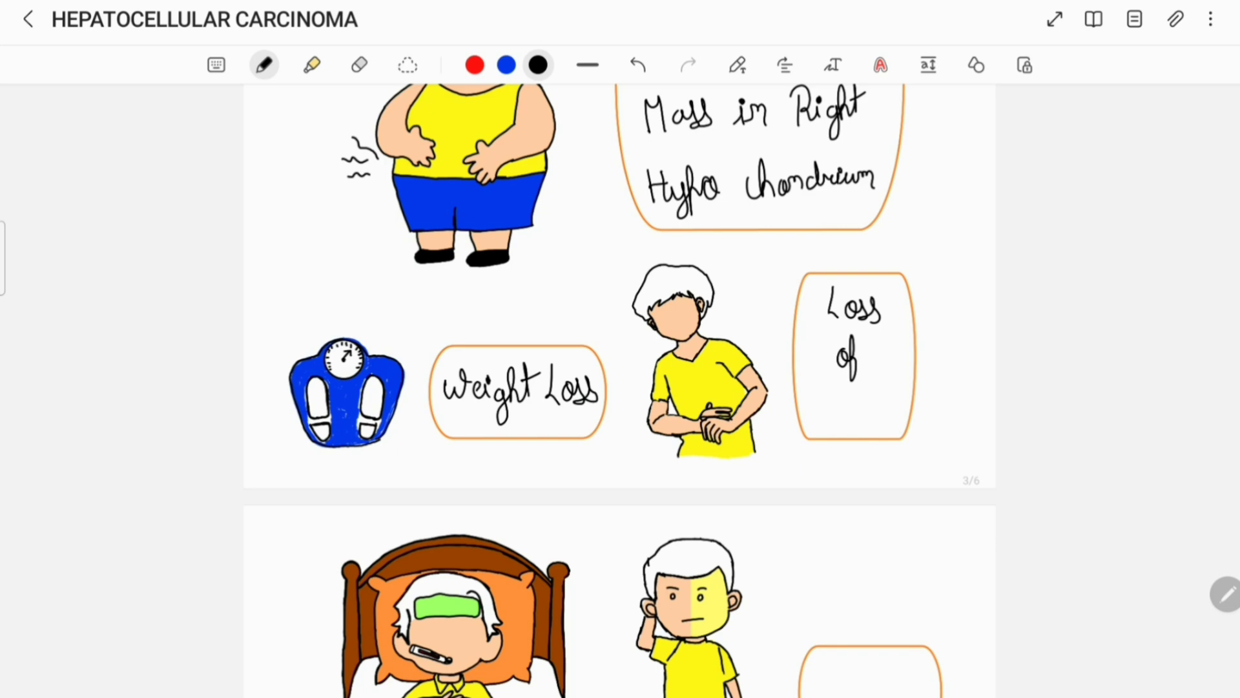
type("App")
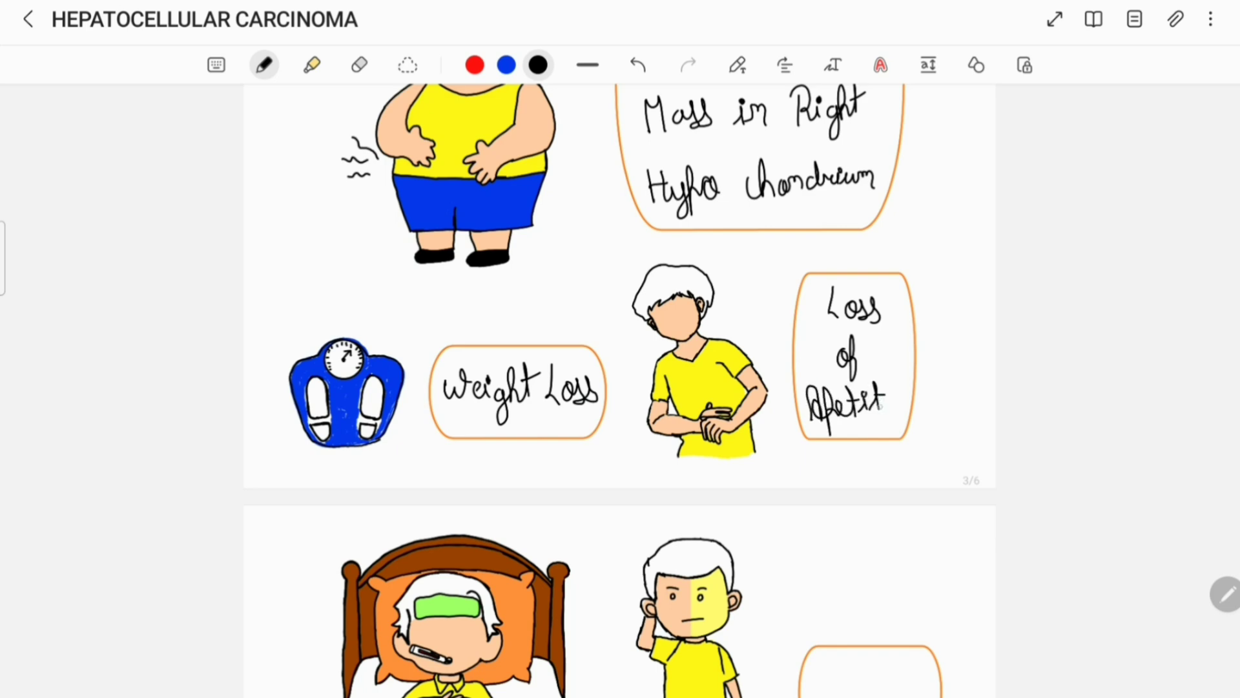
scroll("down", 3)
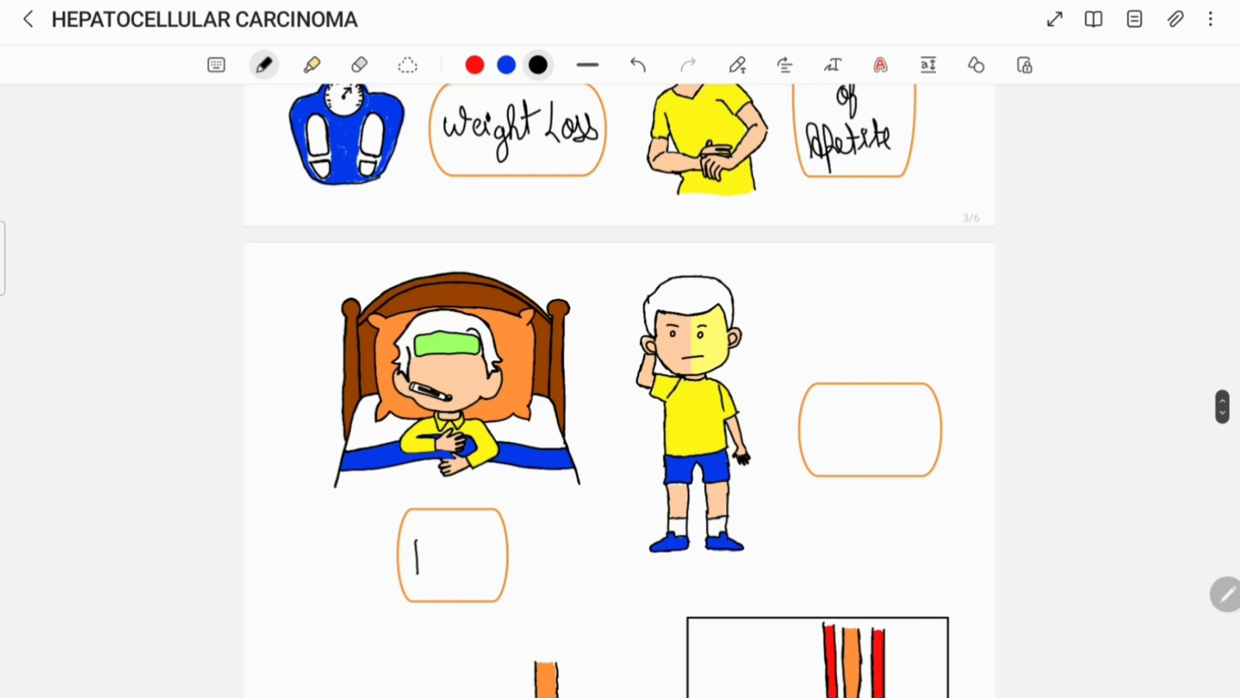
type("Fever")
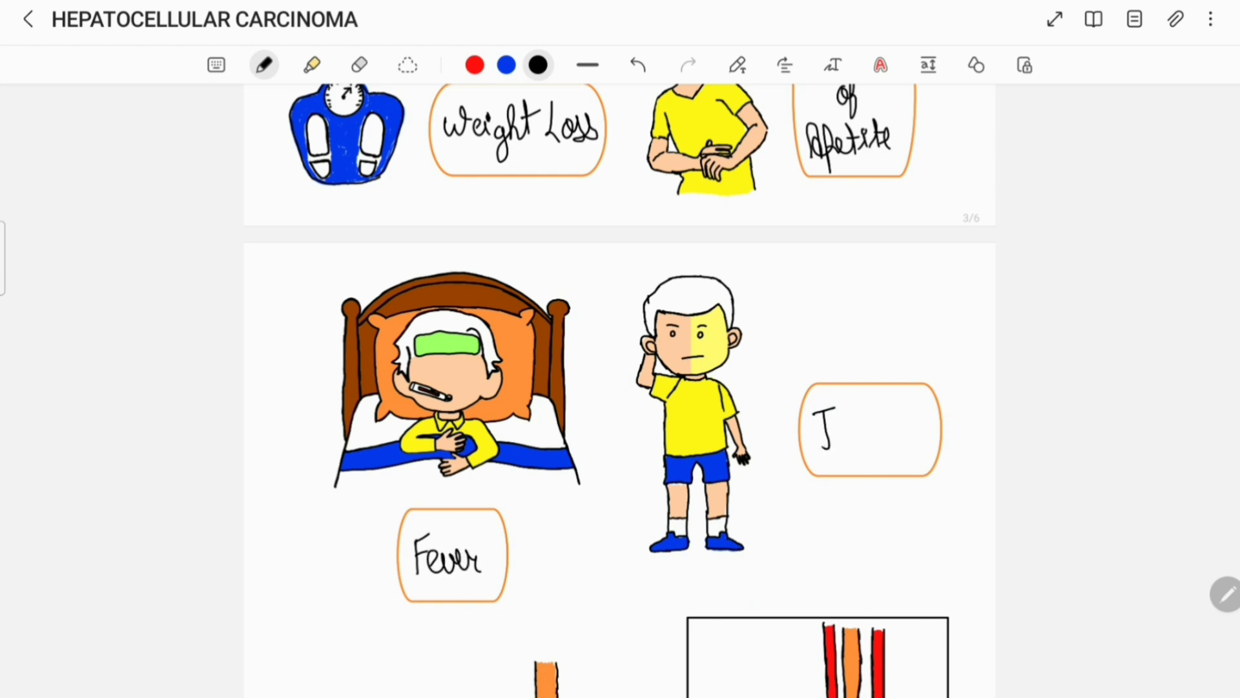
type("Jaun.")
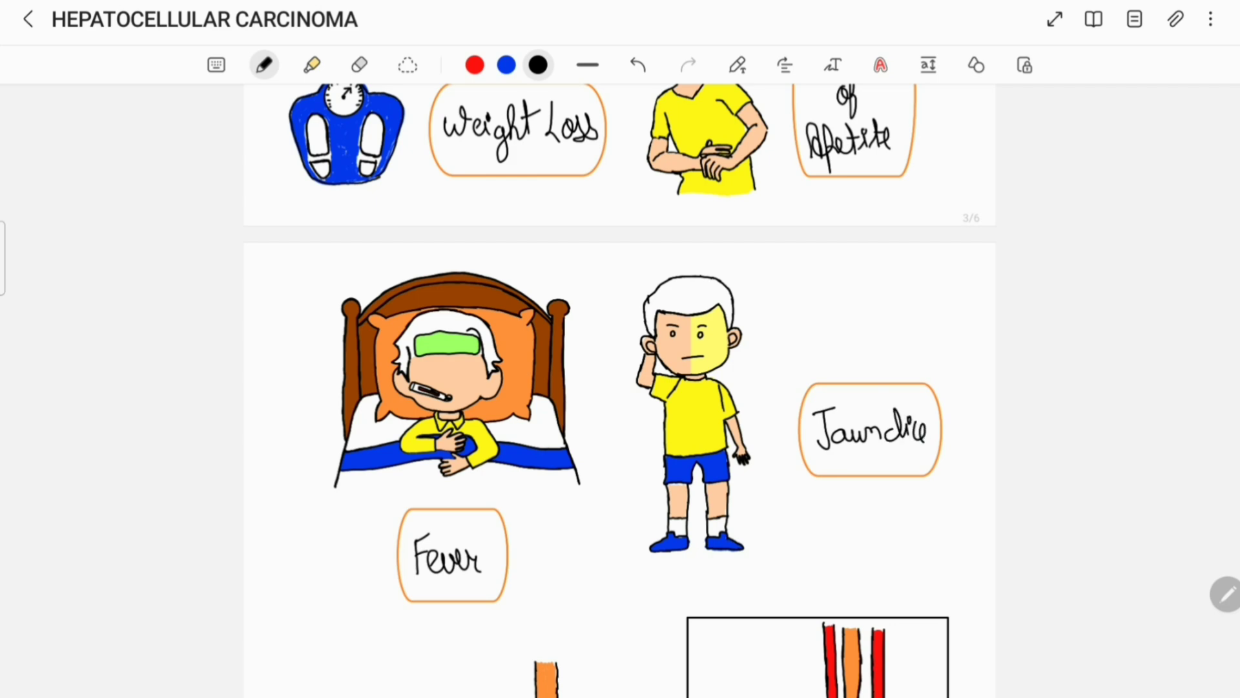
Step: Complete Portal Hypertension, add GI before Bleeding and begin Ascites
scroll("down", 3)
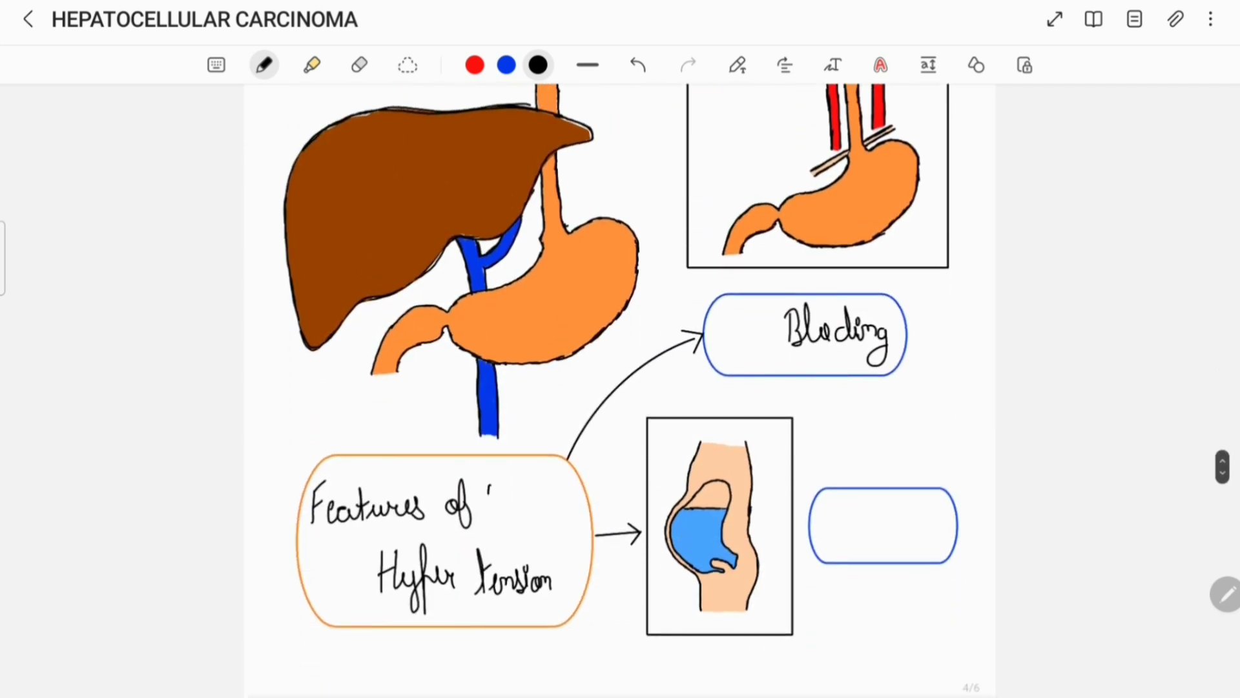
type("Port")
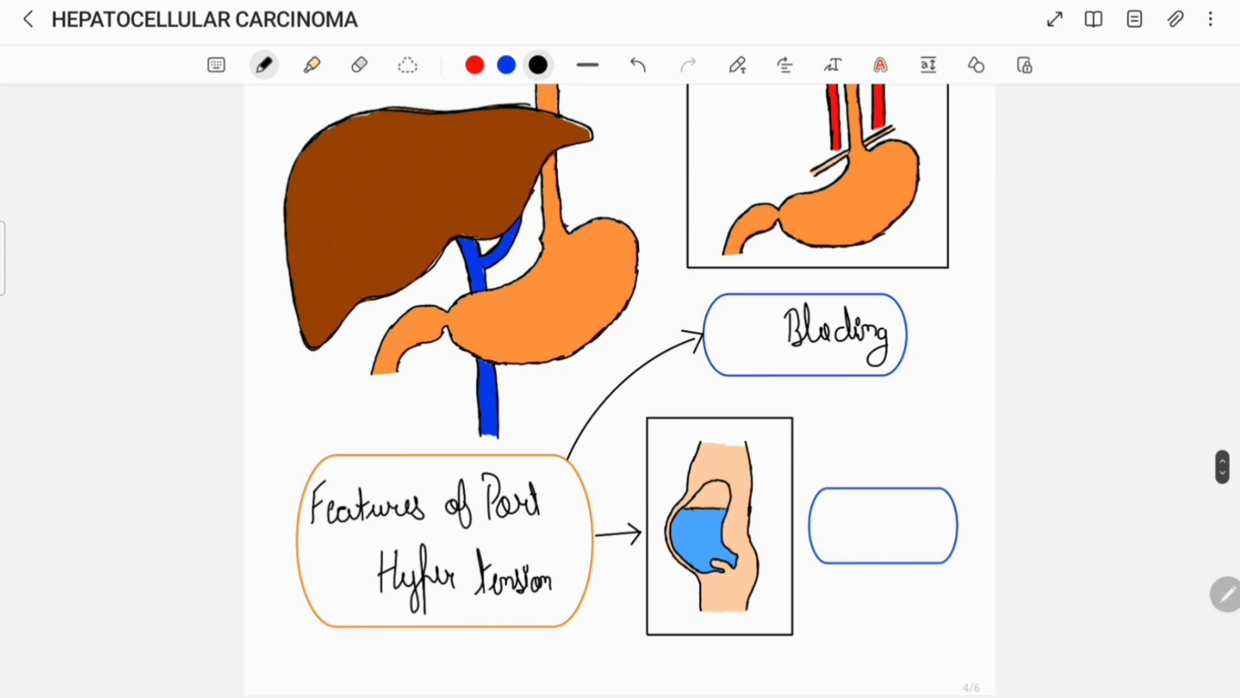
left_click(719, 336)
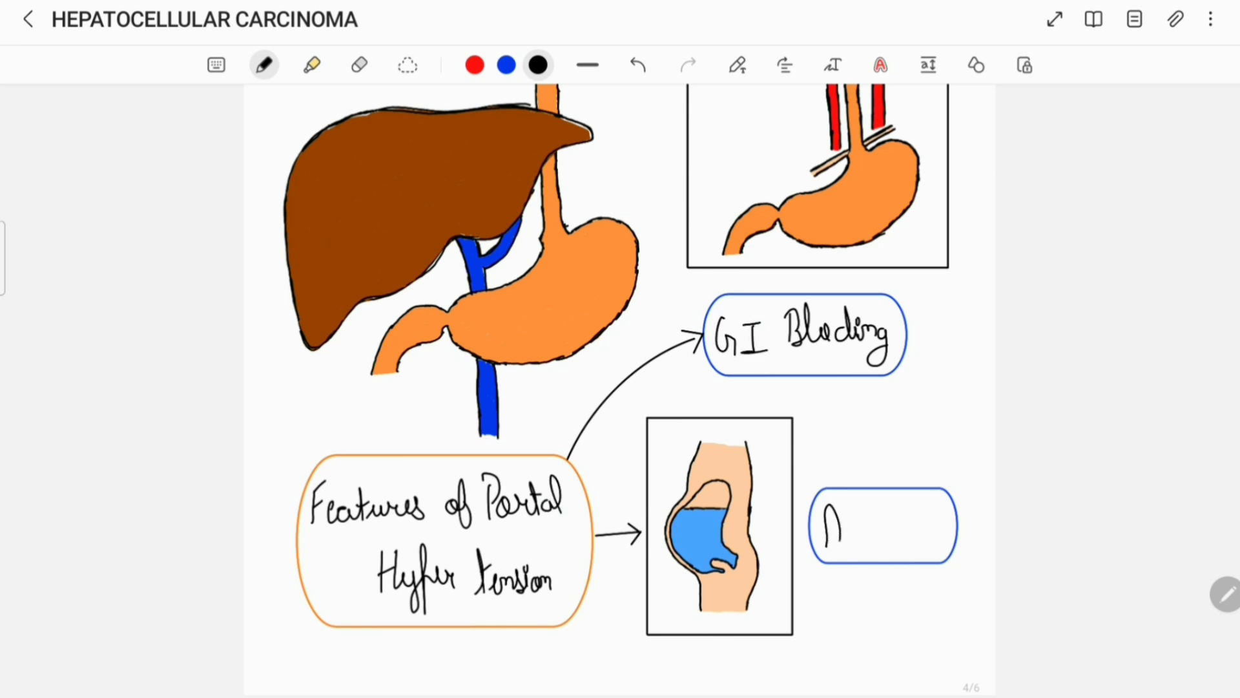
type("Ascit")
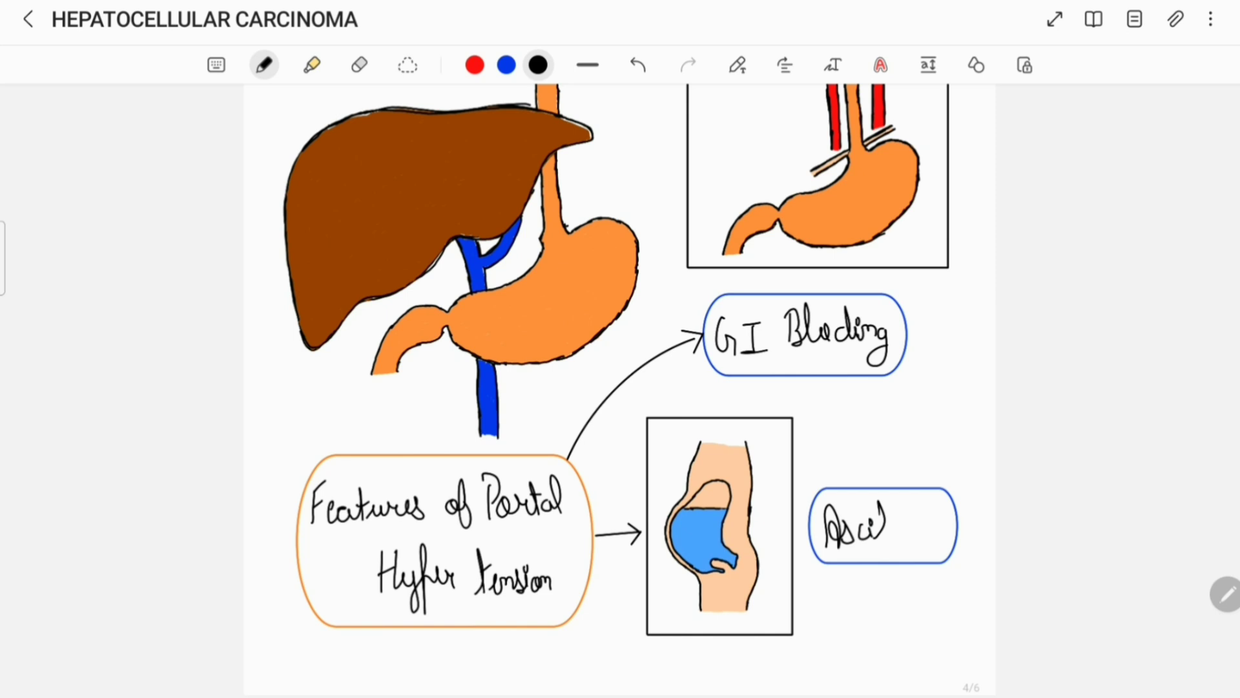
Step: Handwrite Blood, LFT and Tumor in Investigations, then USG and CT & MRI on the scan labels
scroll("down", 3)
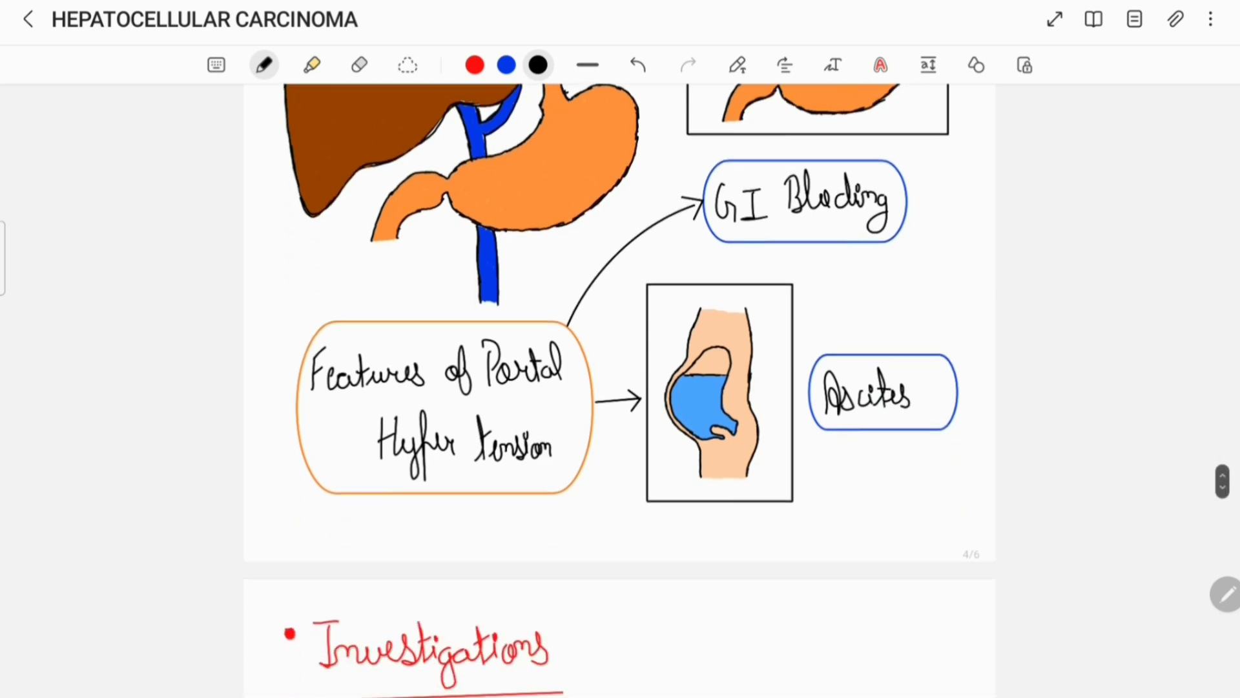
scroll("down", 3)
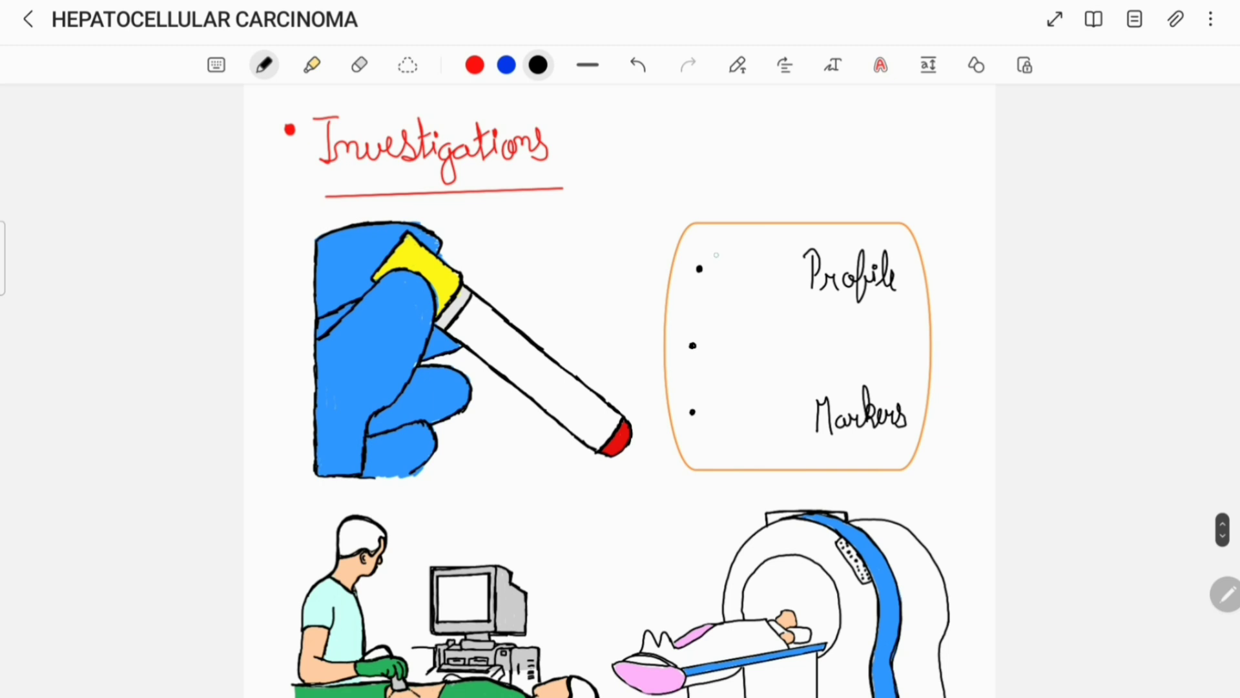
type("Bld")
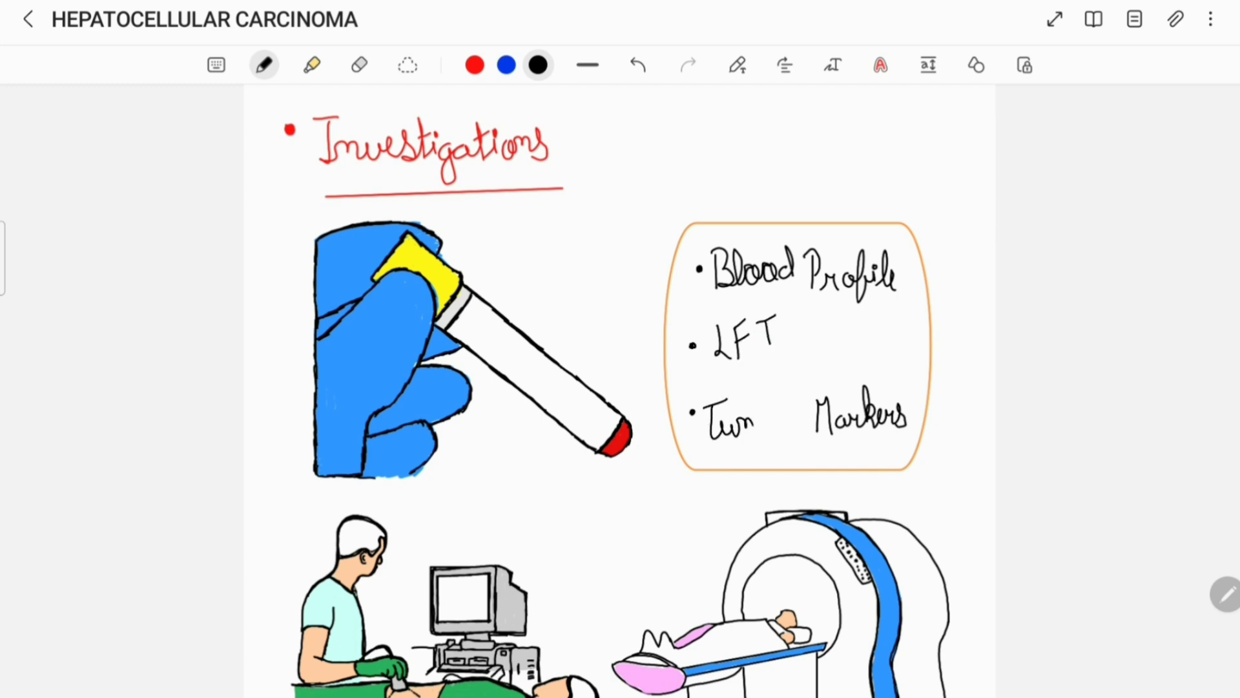
scroll("down", 3)
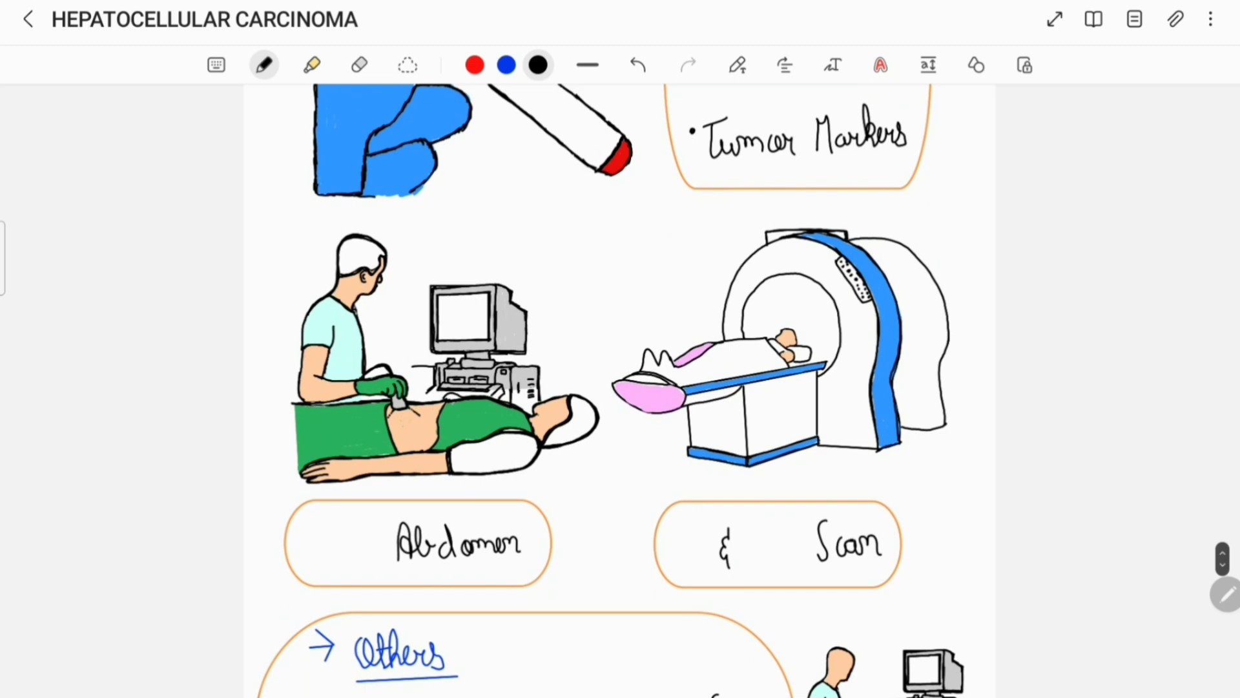
scroll("down", 3)
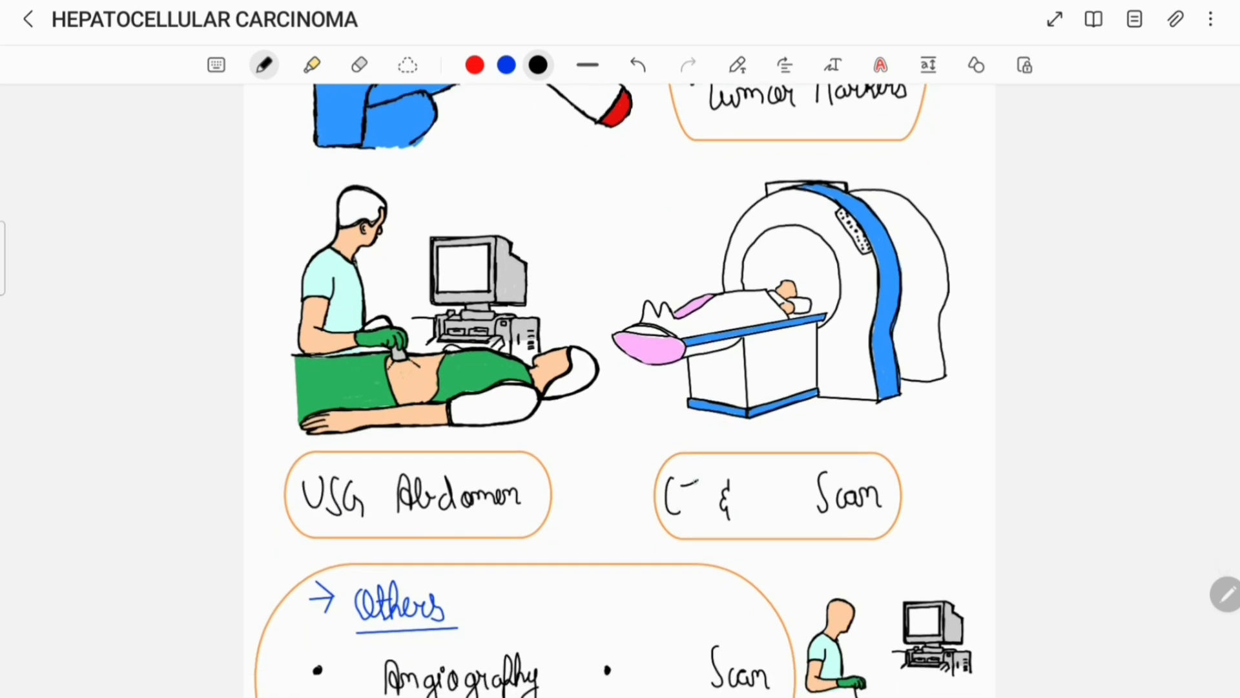
type("CT & MI")
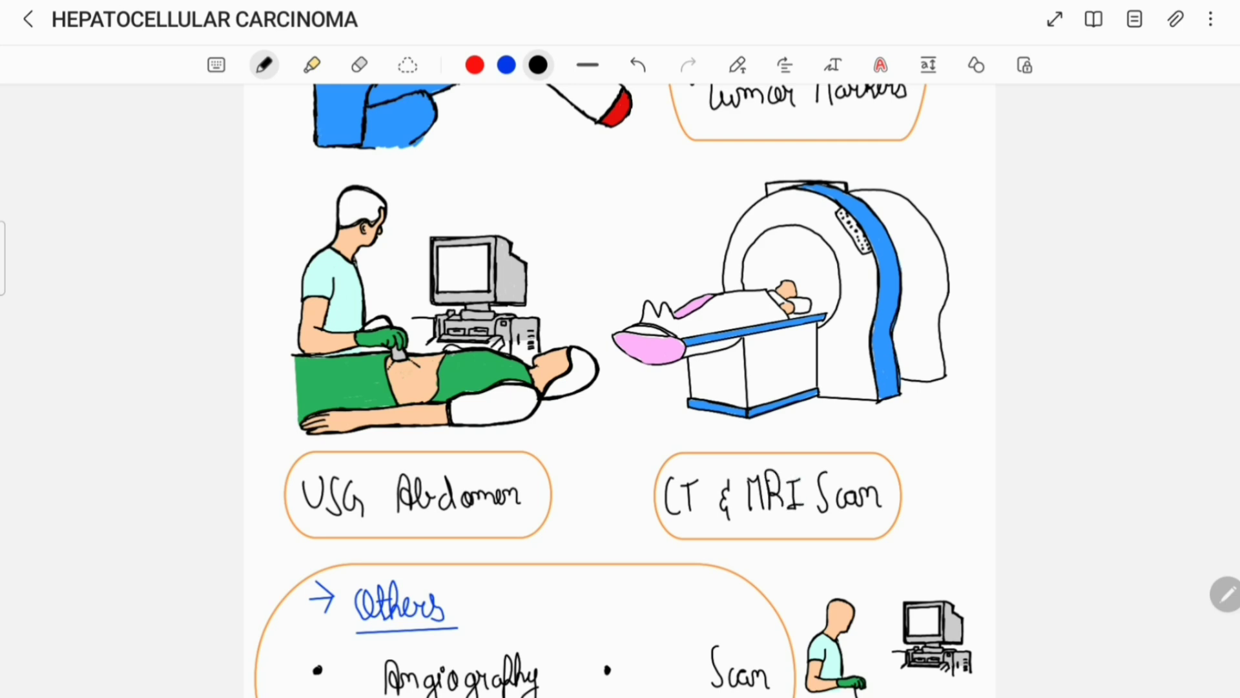
Step: Handwrite CT Angiography, PET Scan, Ascitic Tap, then Surgical, Chemo and Radio Therapy under Management
scroll("down", 3)
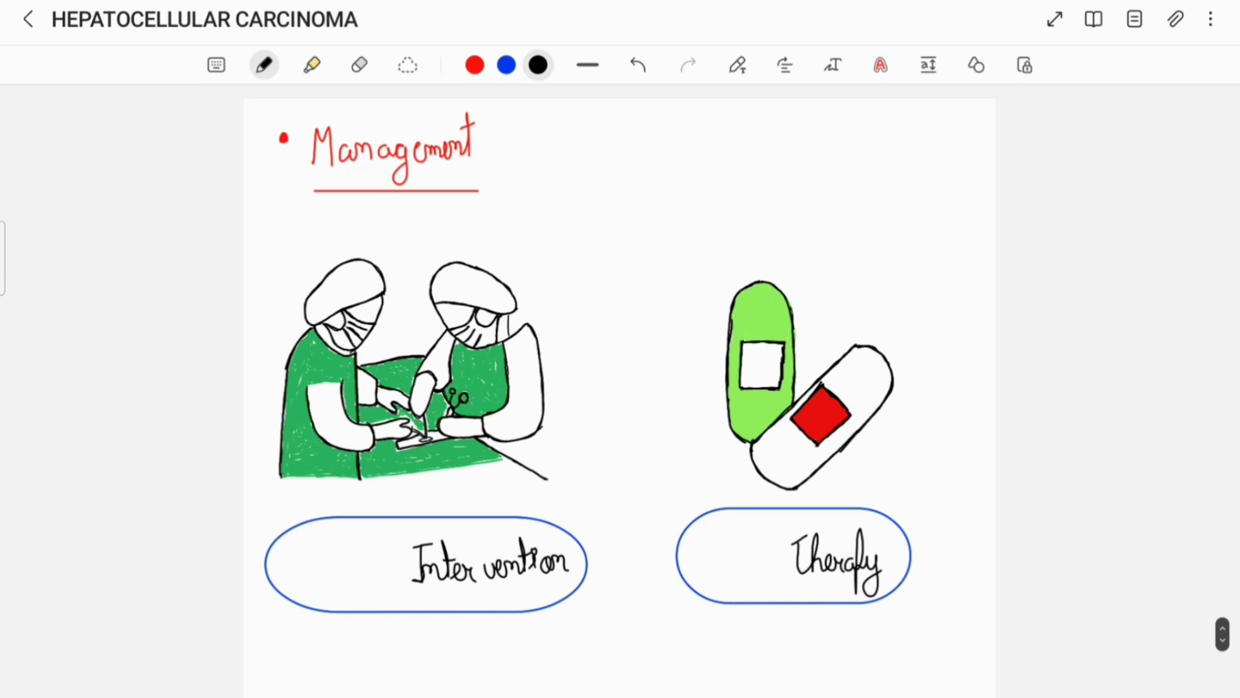
scroll("down", 3)
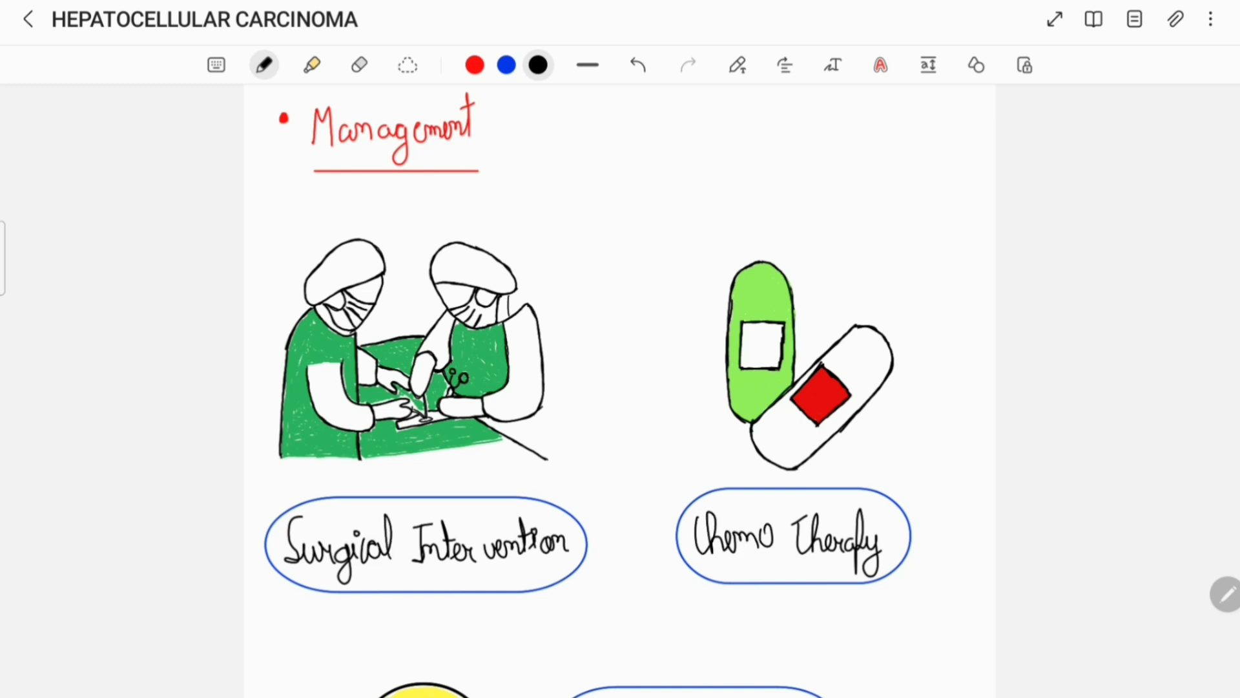
scroll("down", 3)
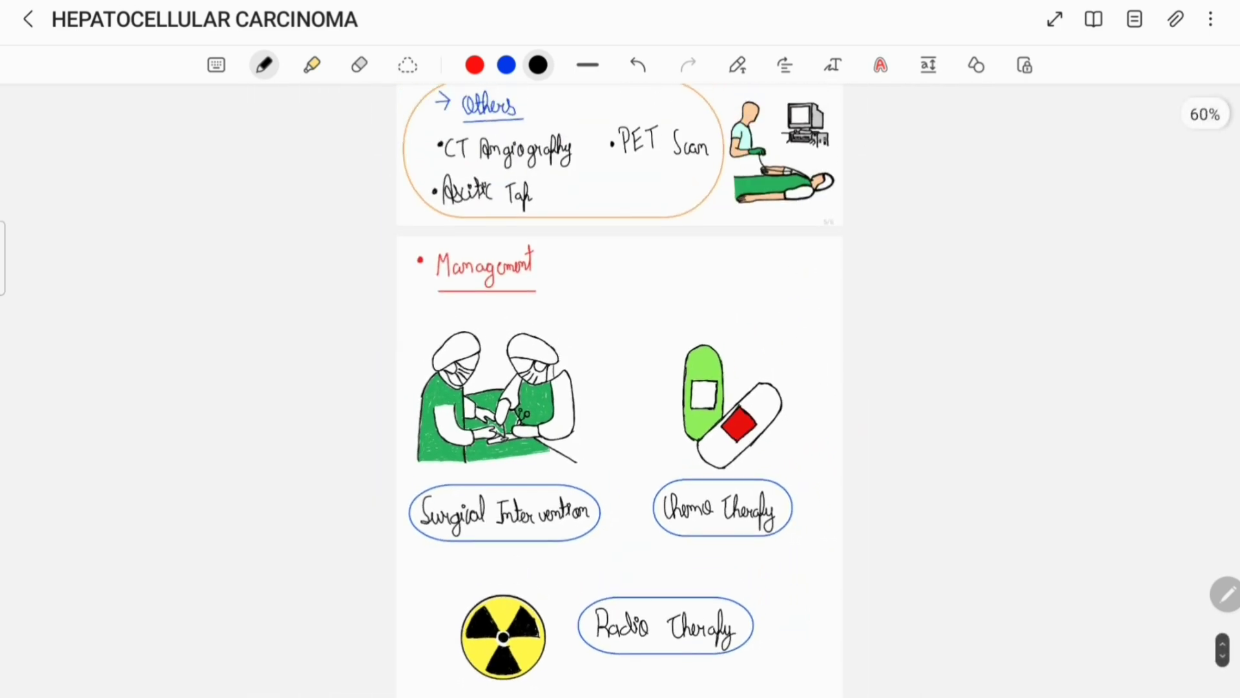
scroll("up", 3)
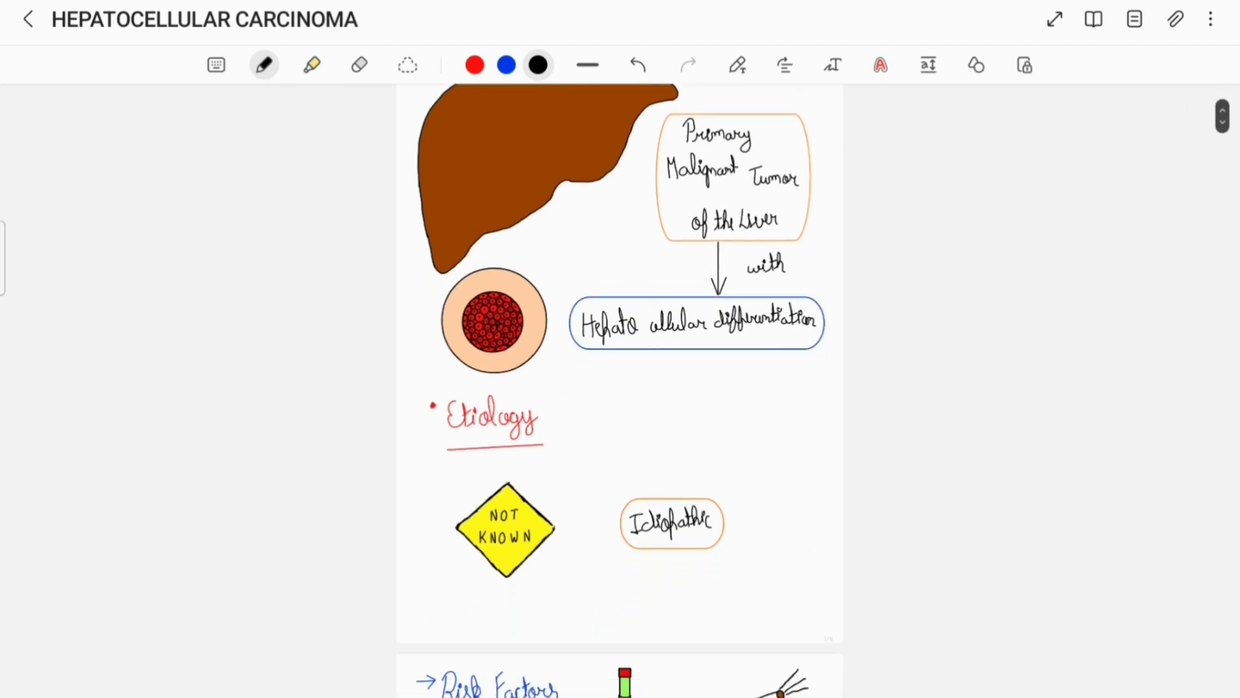
scroll("down", 3)
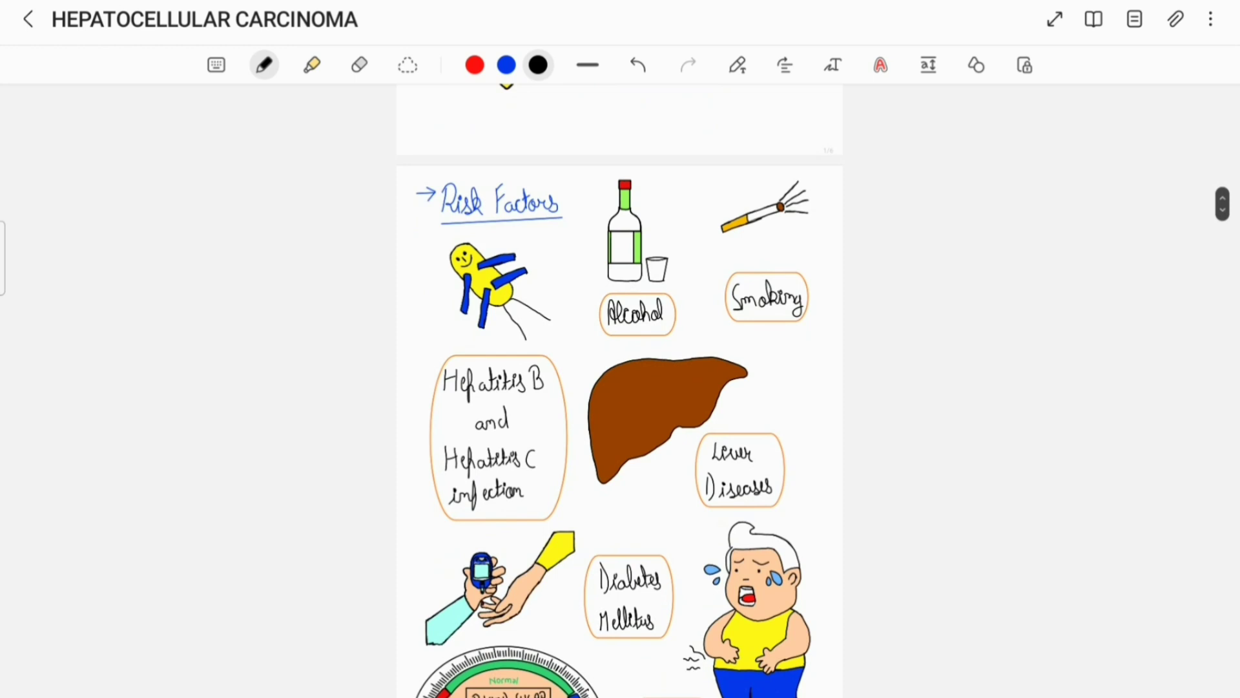
scroll("down", 3)
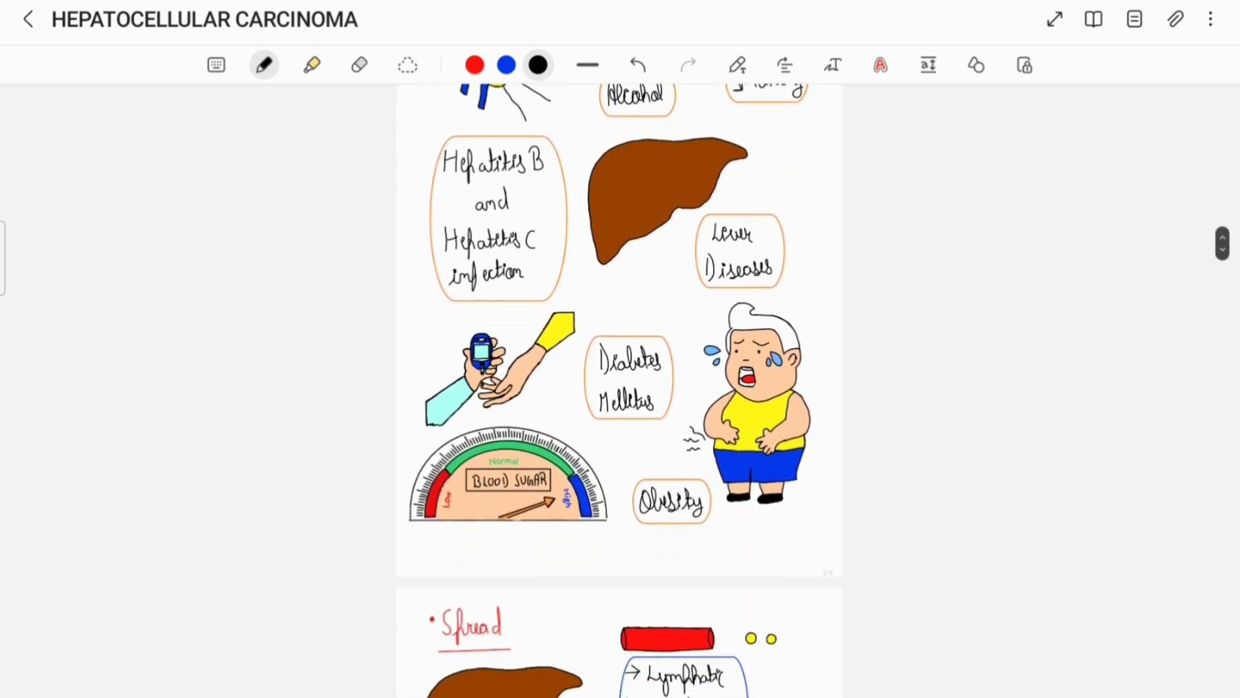
scroll("down", 3)
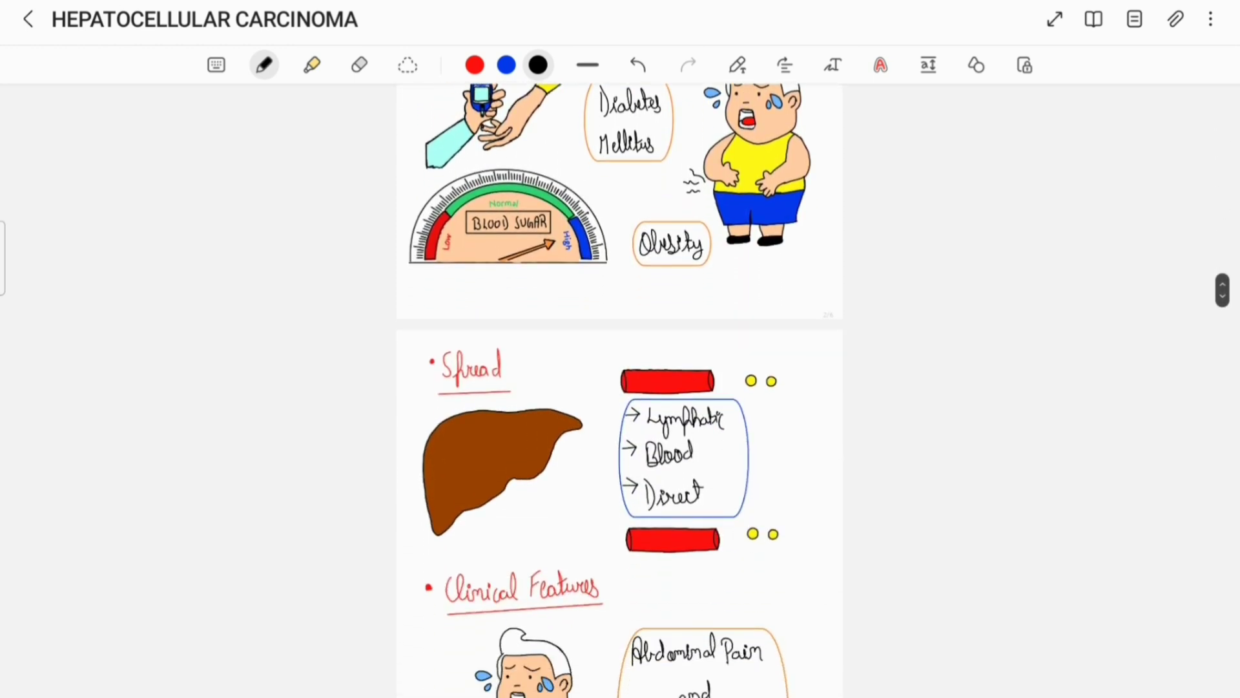
scroll("down", 3)
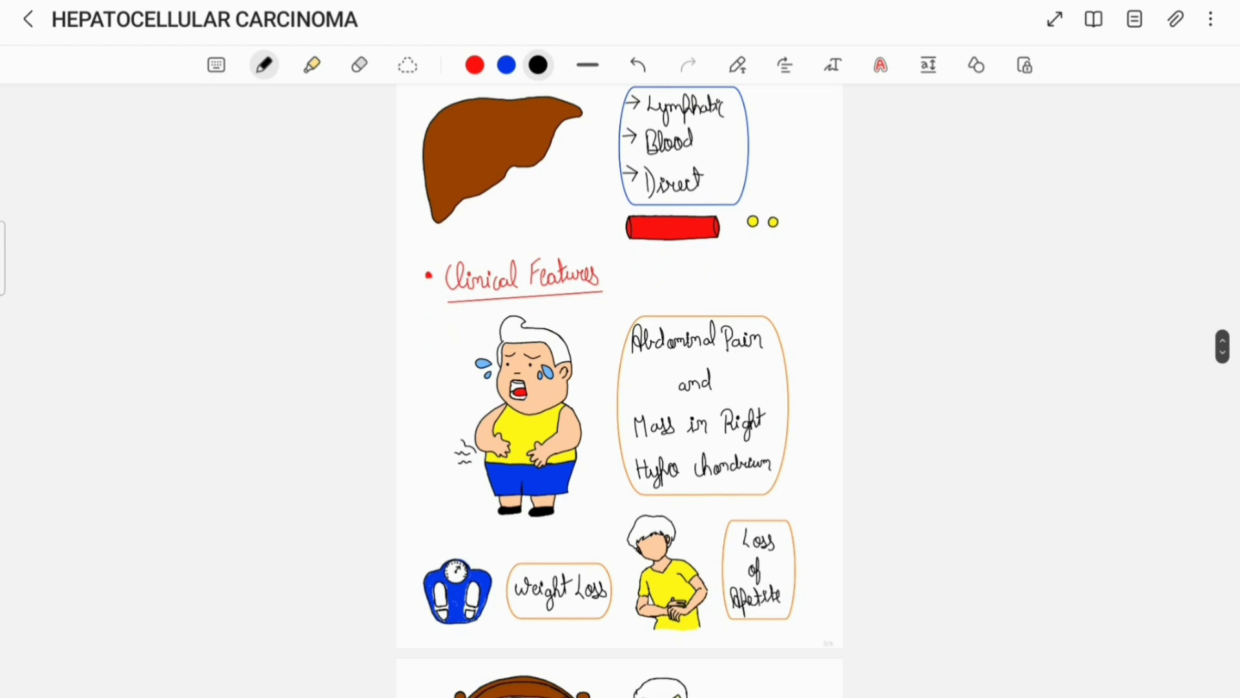
scroll("down", 3)
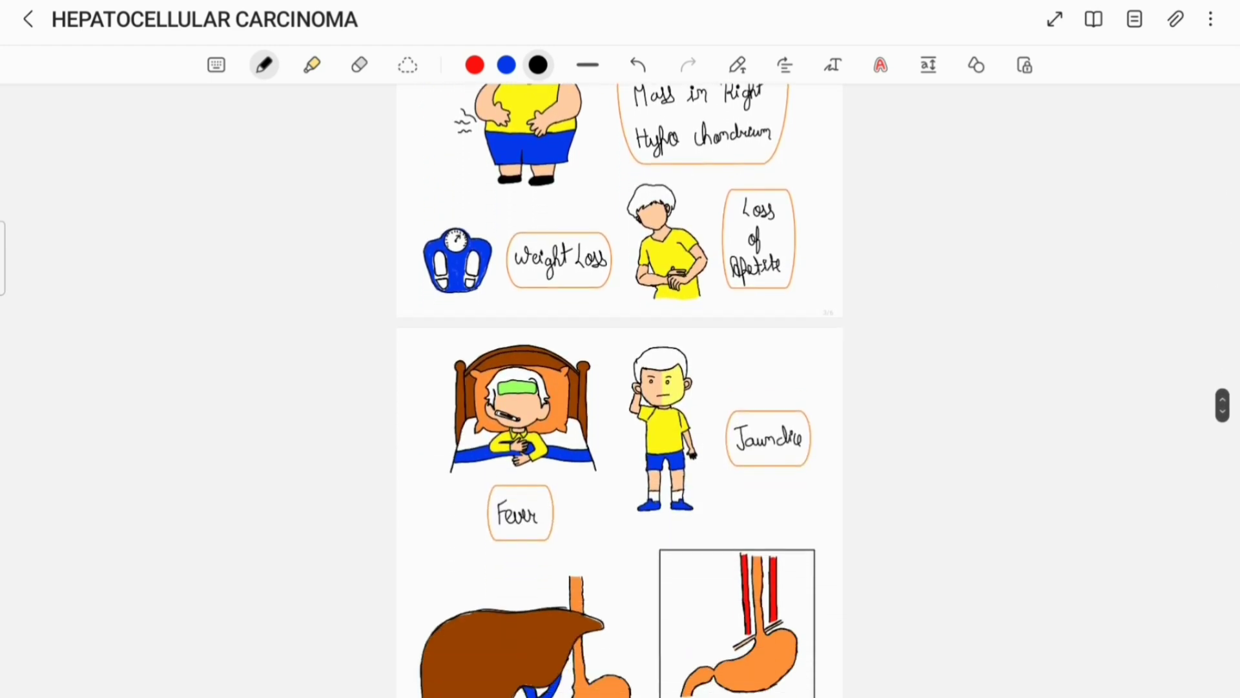
scroll("down", 3)
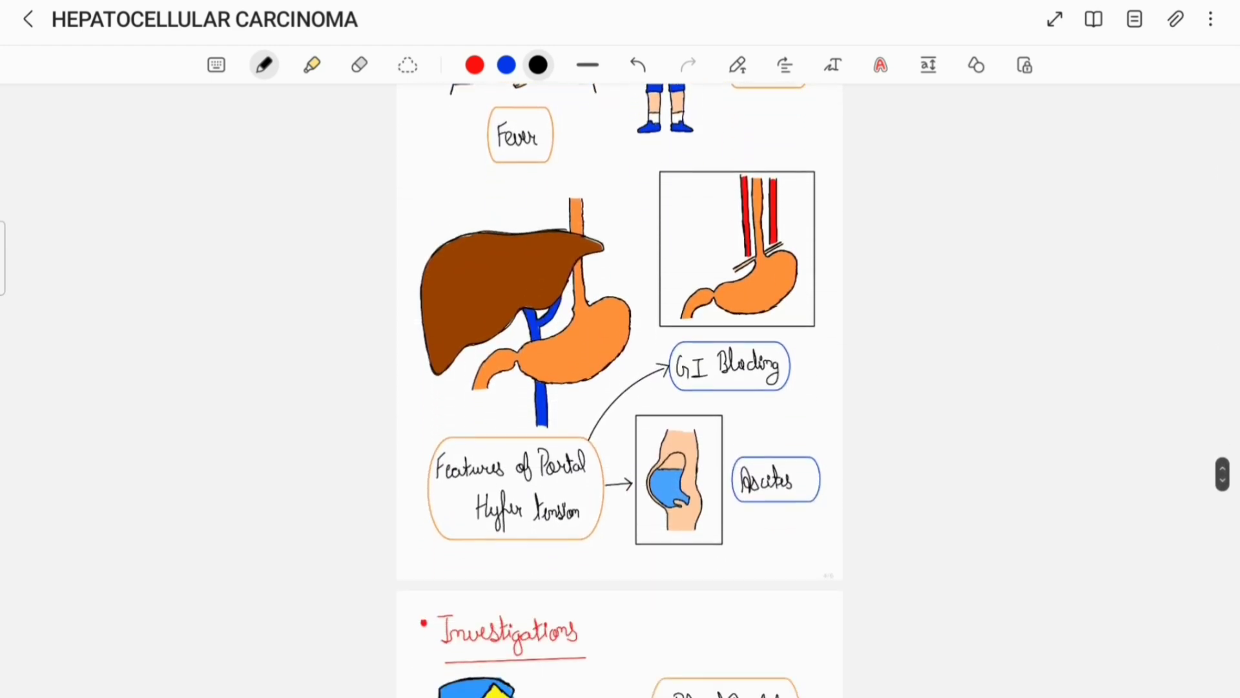